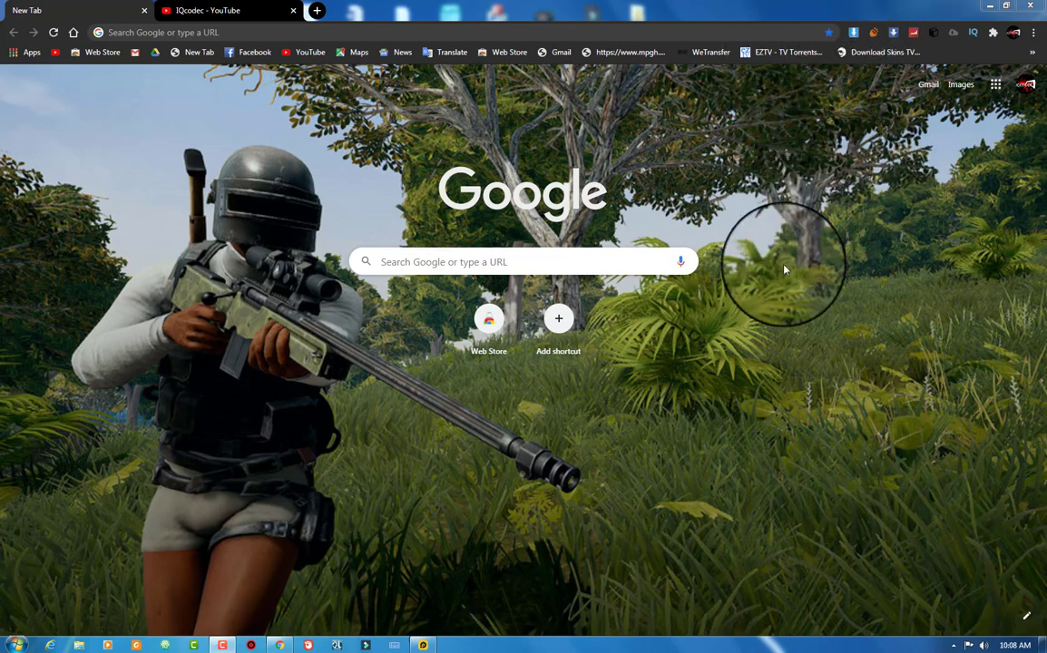
mouse_move(703, 240)
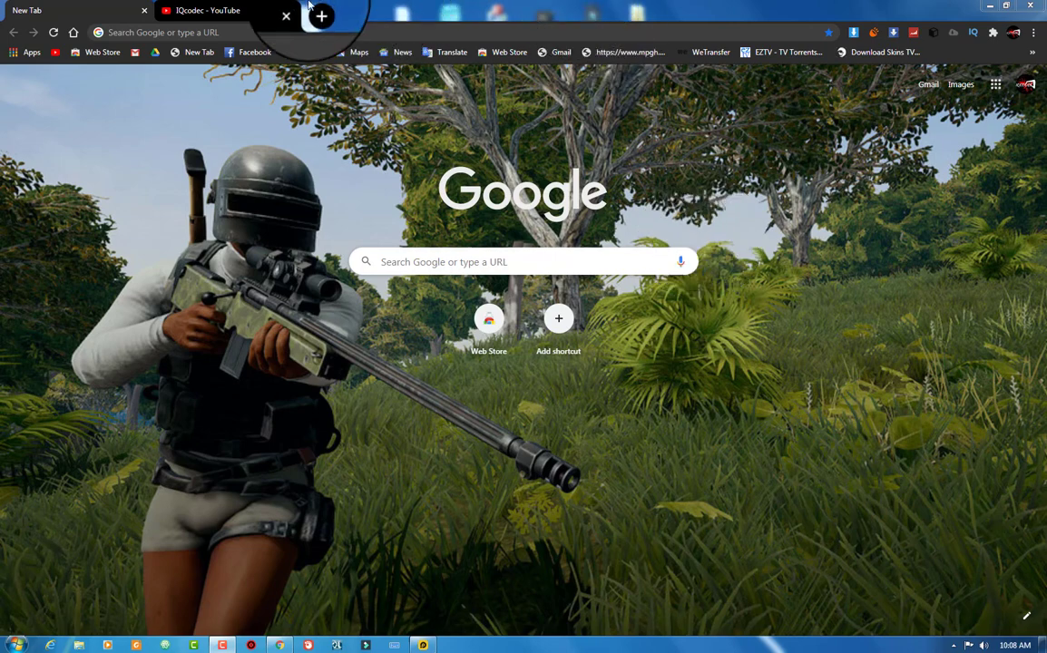
- Browse the IQcodec YouTube channel's uploads and playlists, ending back near the top
click(204, 10)
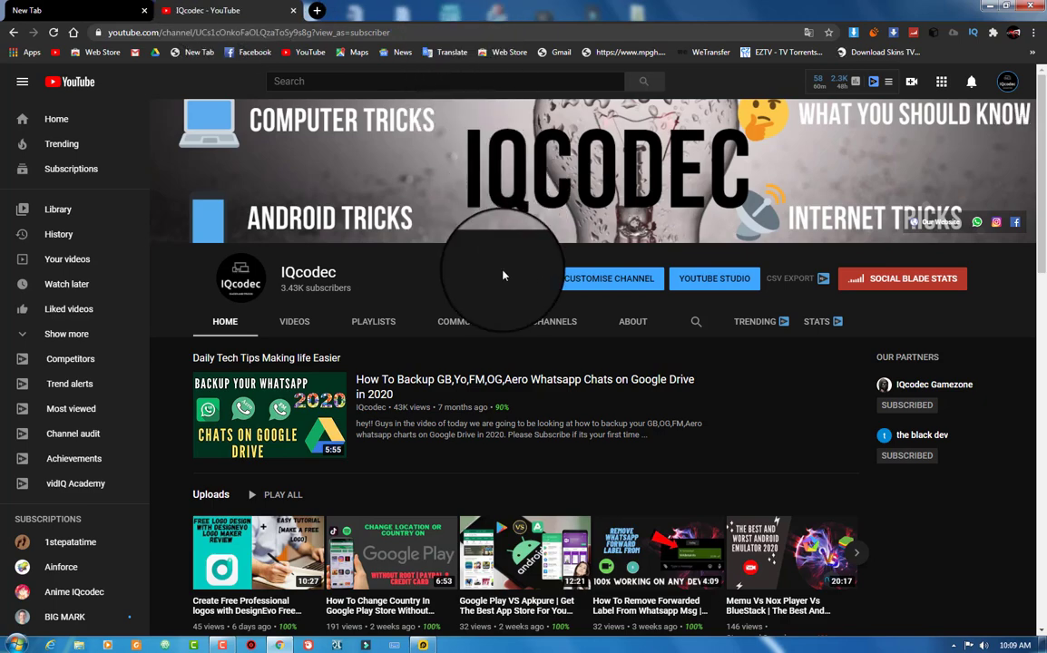
scroll(down, 3)
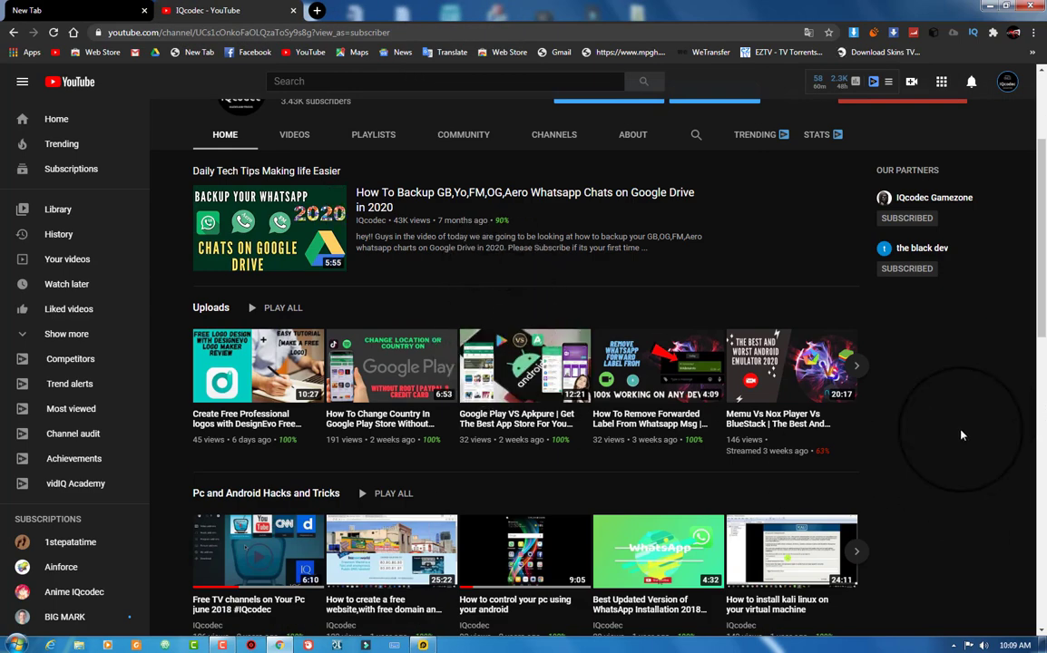
scroll(down, 3)
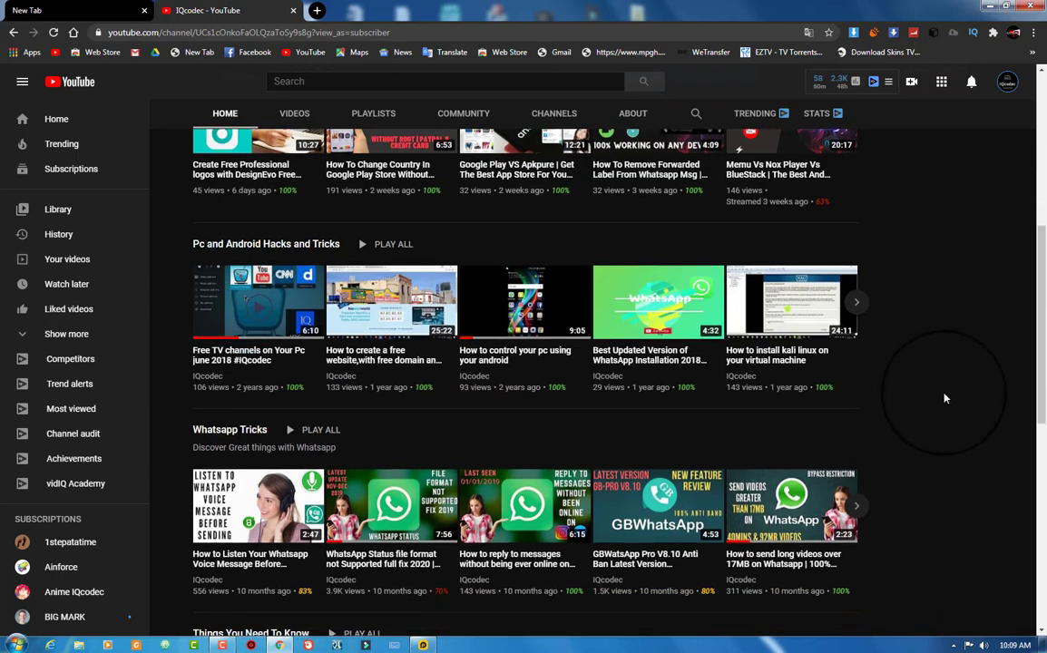
scroll(down, 3)
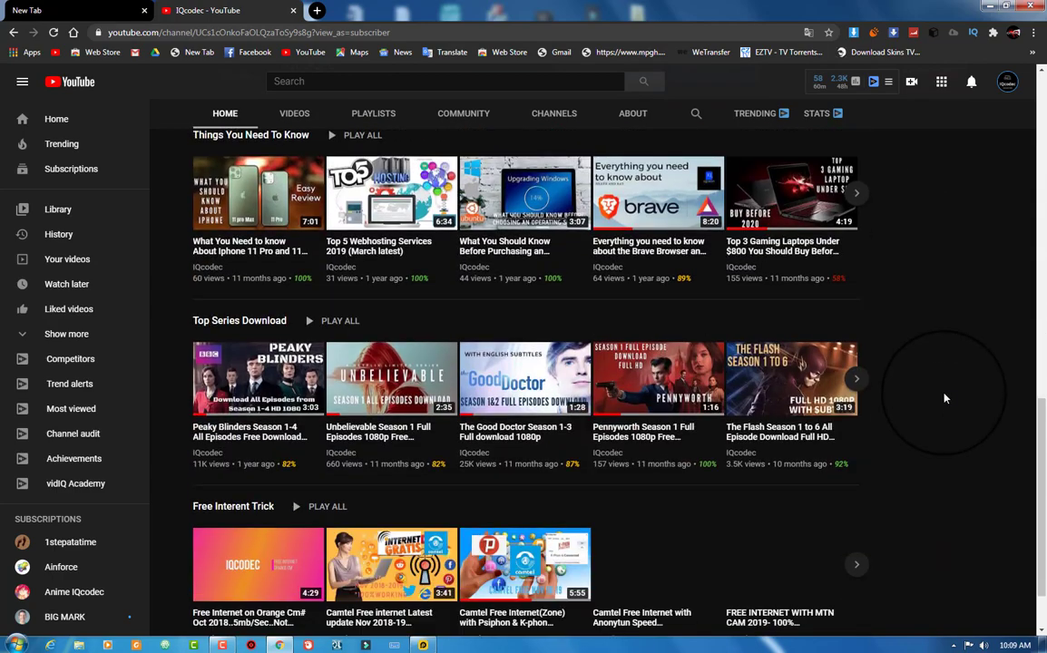
scroll(up, 3)
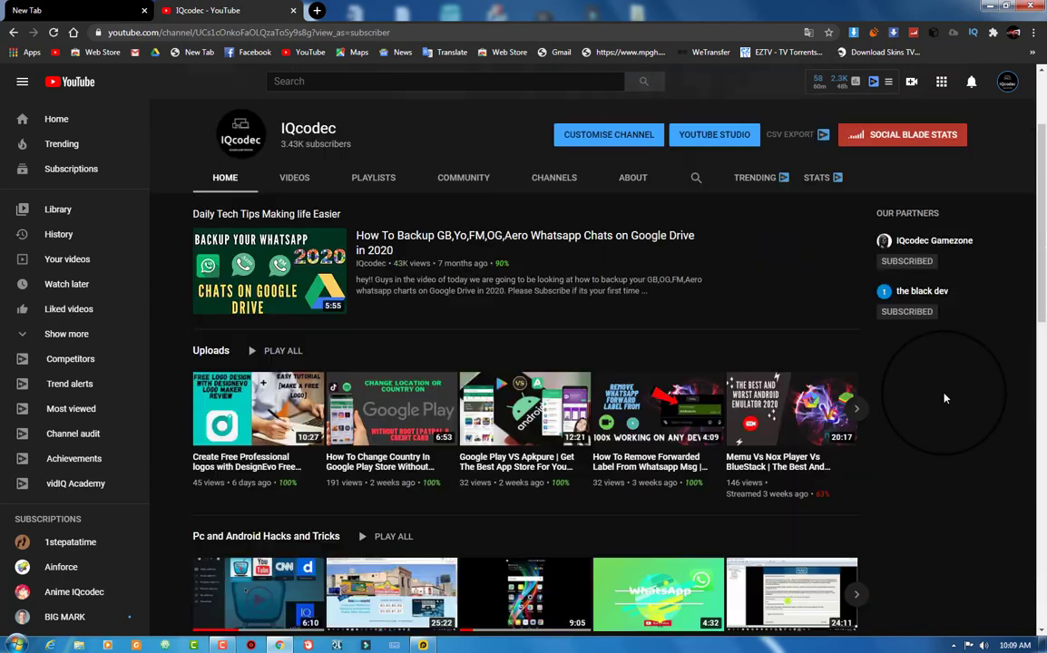
scroll(down, 3)
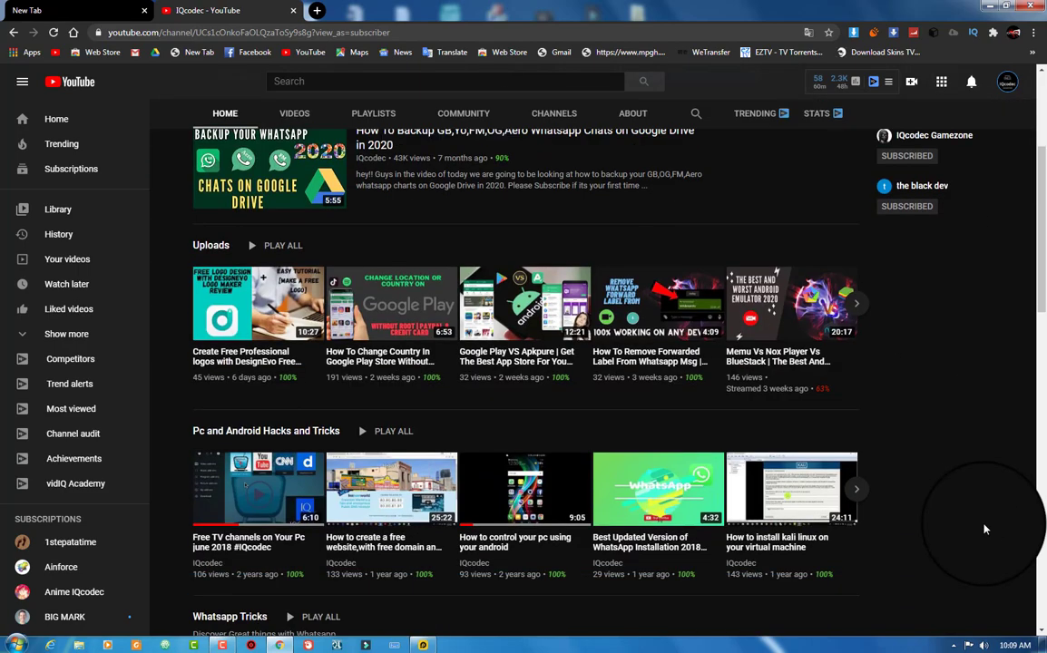
scroll(down, 3)
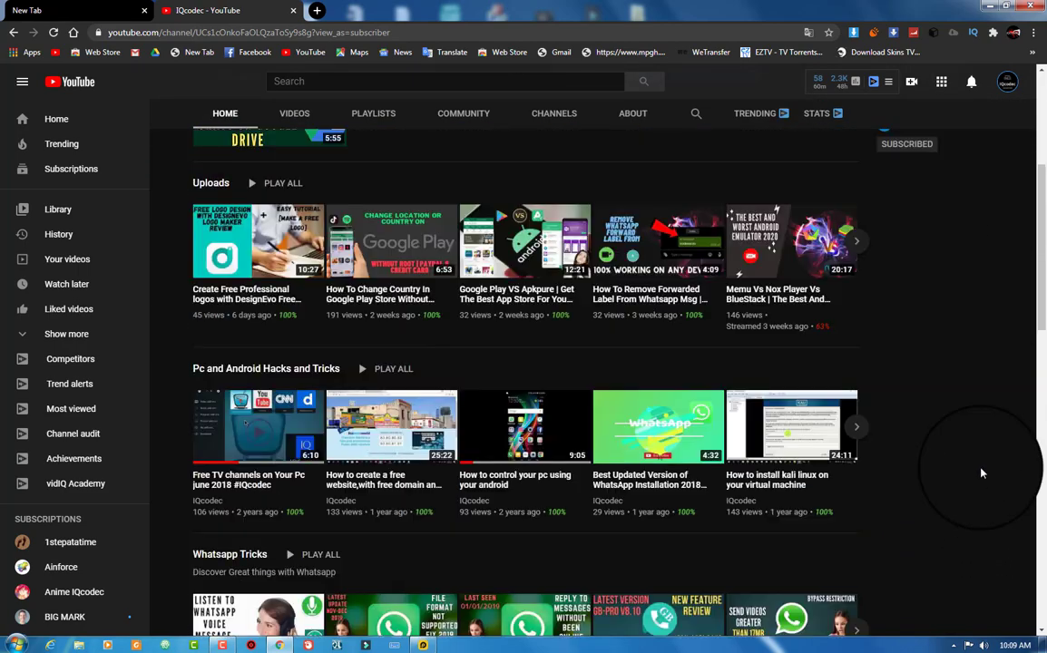
scroll(up, 3)
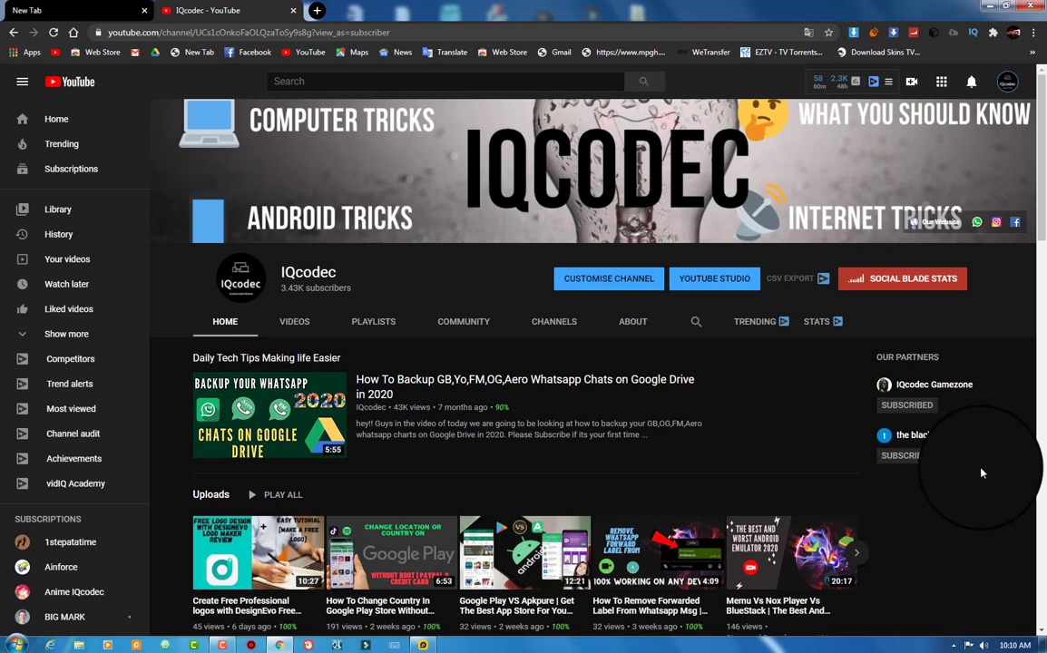
- Scroll the IQcodec channel page to show the featured backup video and uploads
scroll(down, 3)
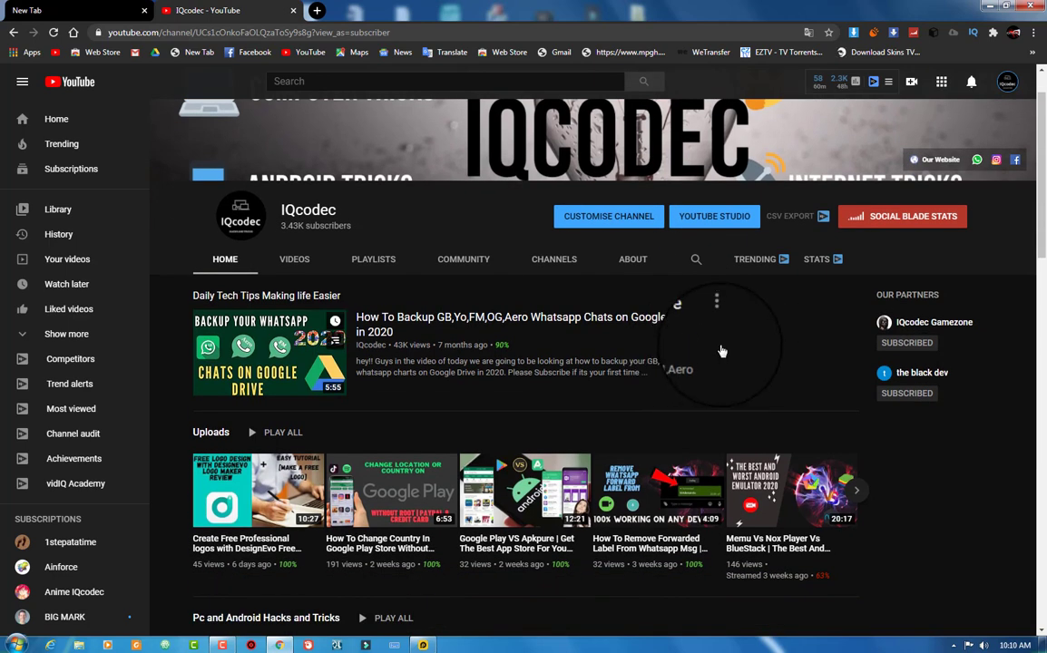
mouse_move(859, 364)
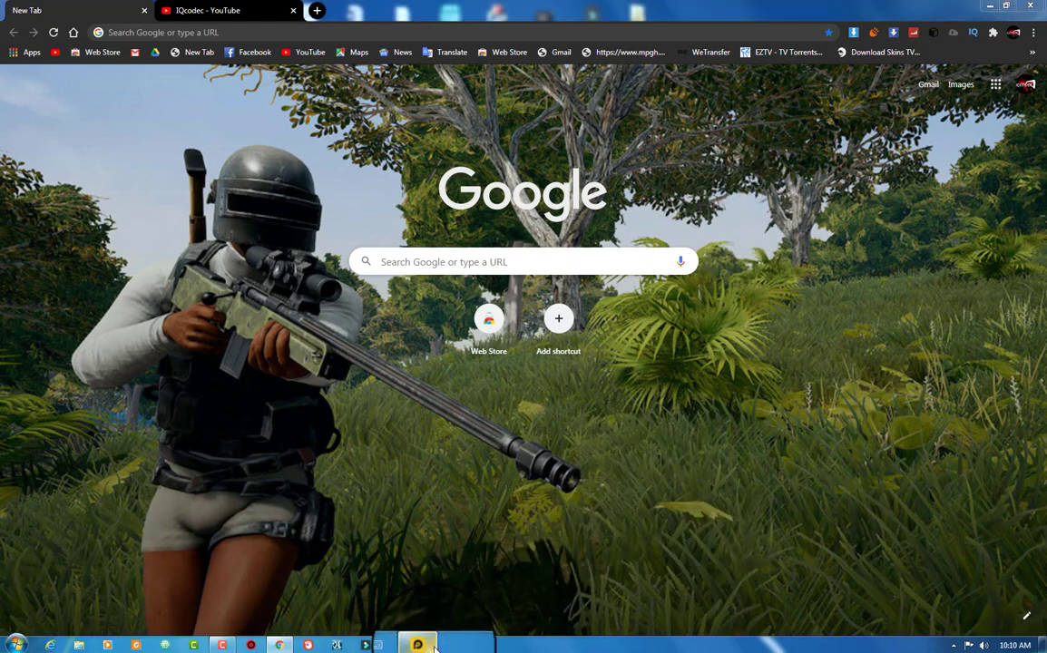
- Bring the LDPlayer 4.0.33 emulator window to the front from the taskbar
click(418, 645)
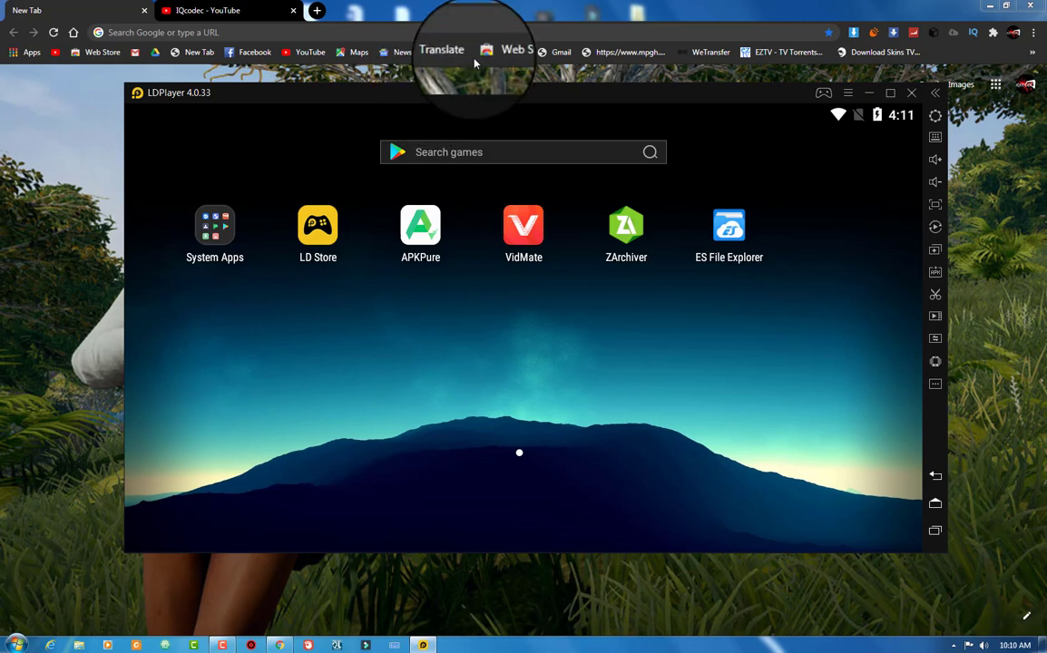
mouse_move(903, 126)
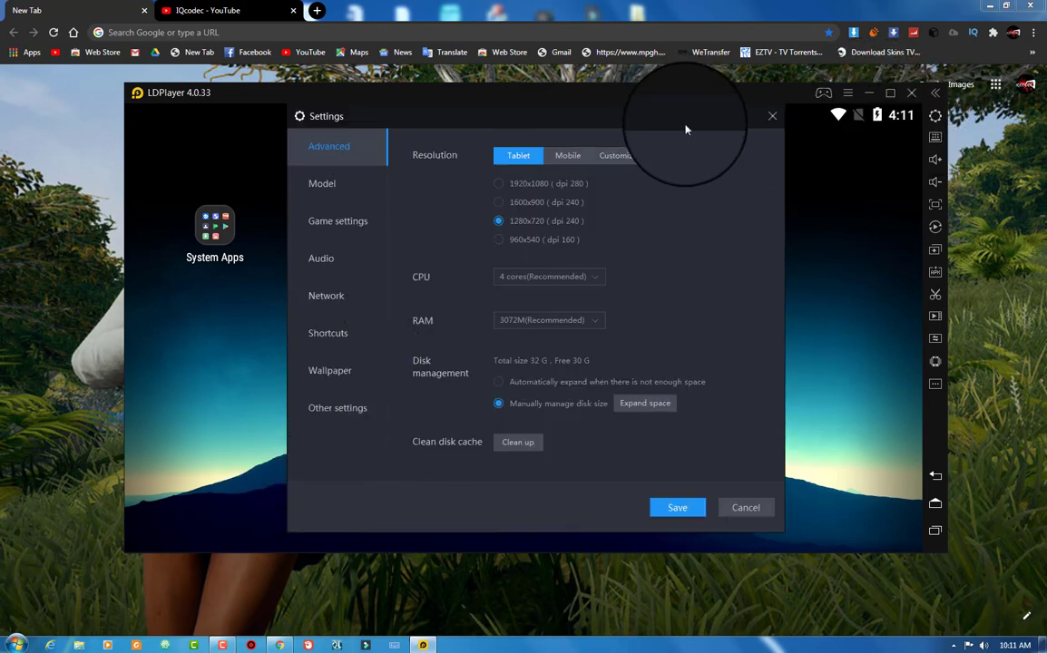
mouse_move(772, 116)
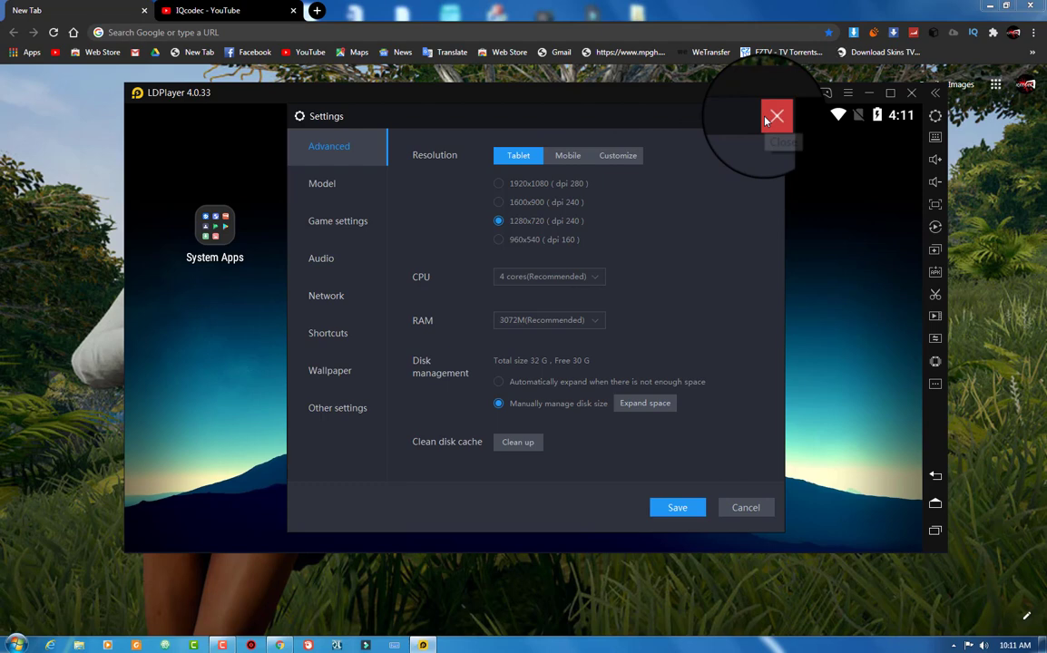
- Close emulator settings, view Android's About tablet status (Android 7.1.2), then return home
click(776, 115)
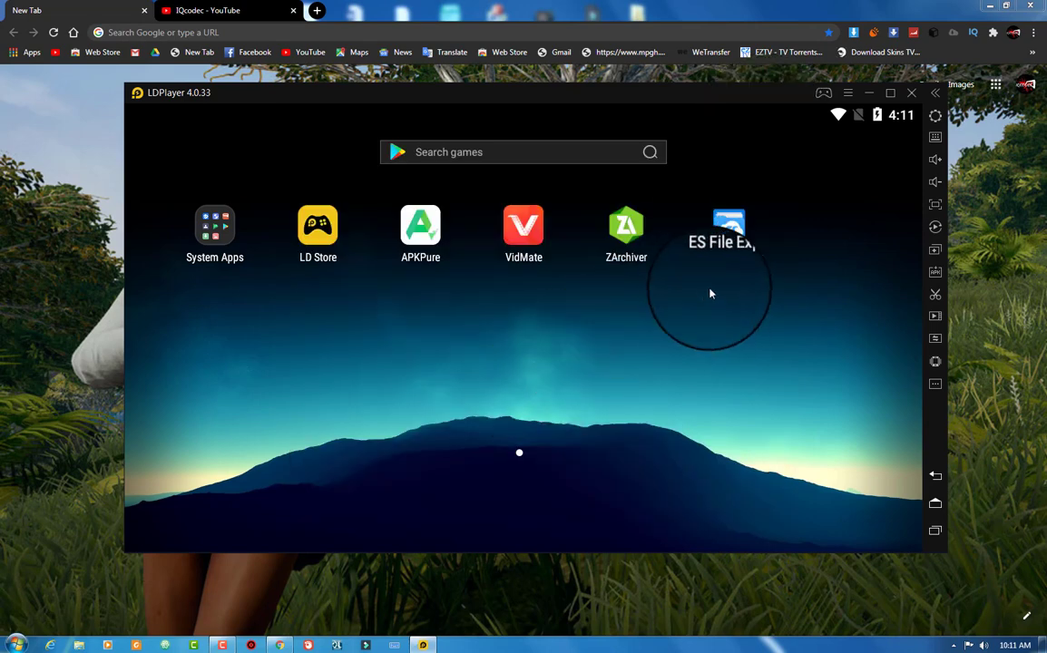
click(214, 225)
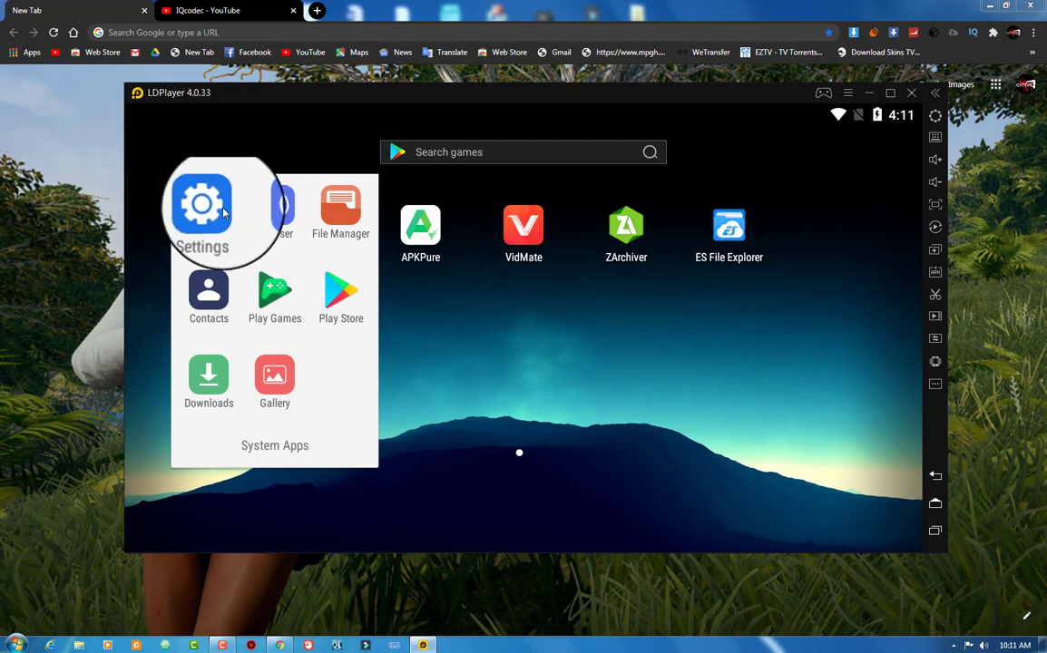
click(201, 213)
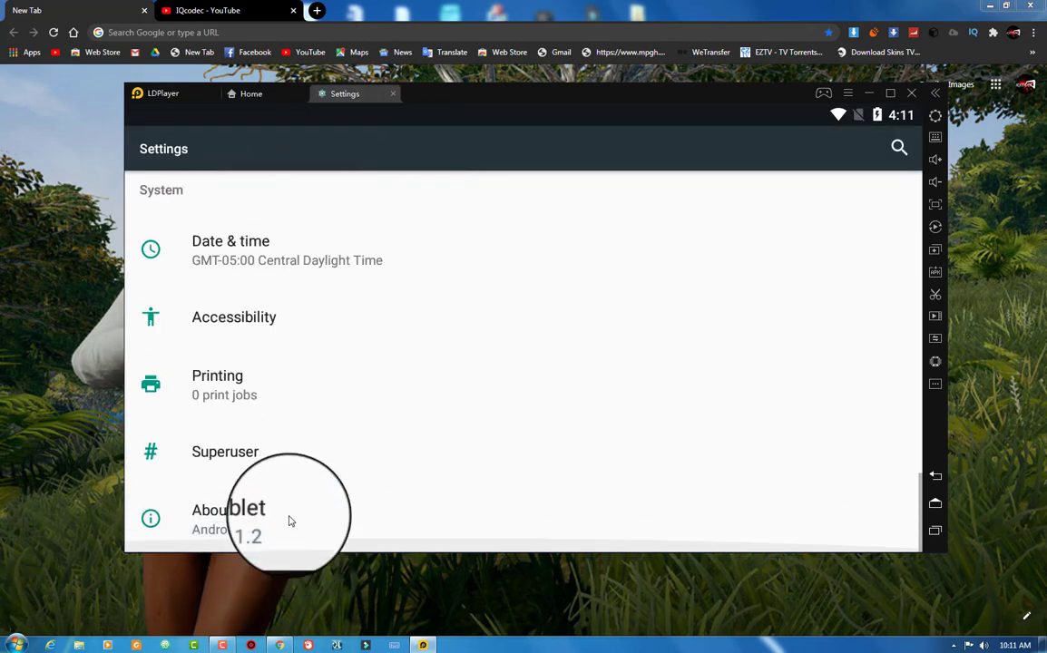
click(228, 509)
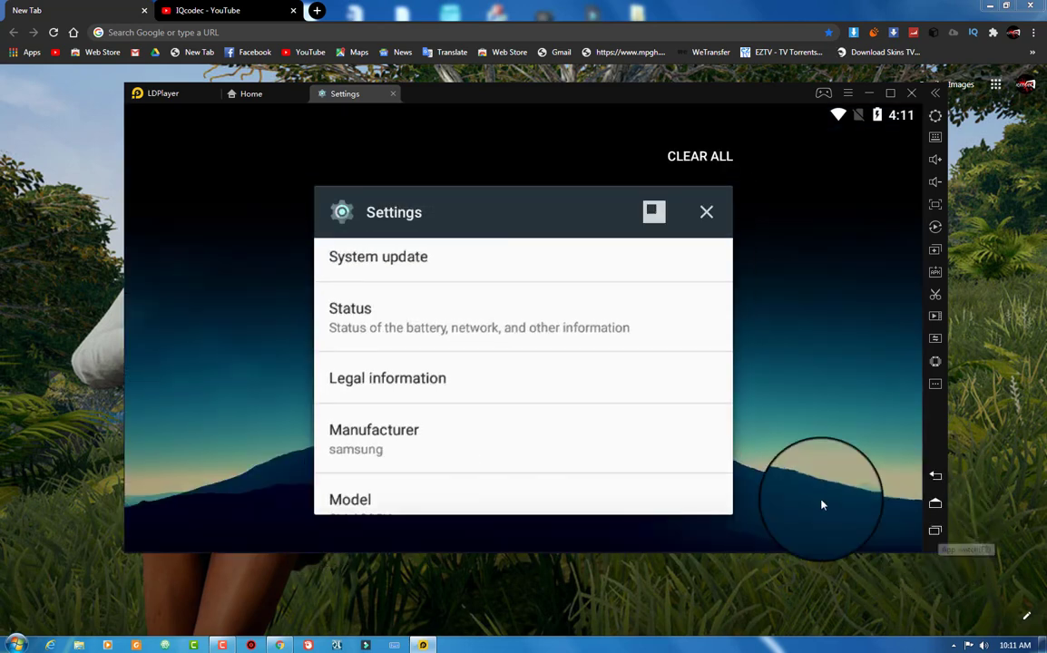
mouse_move(590, 329)
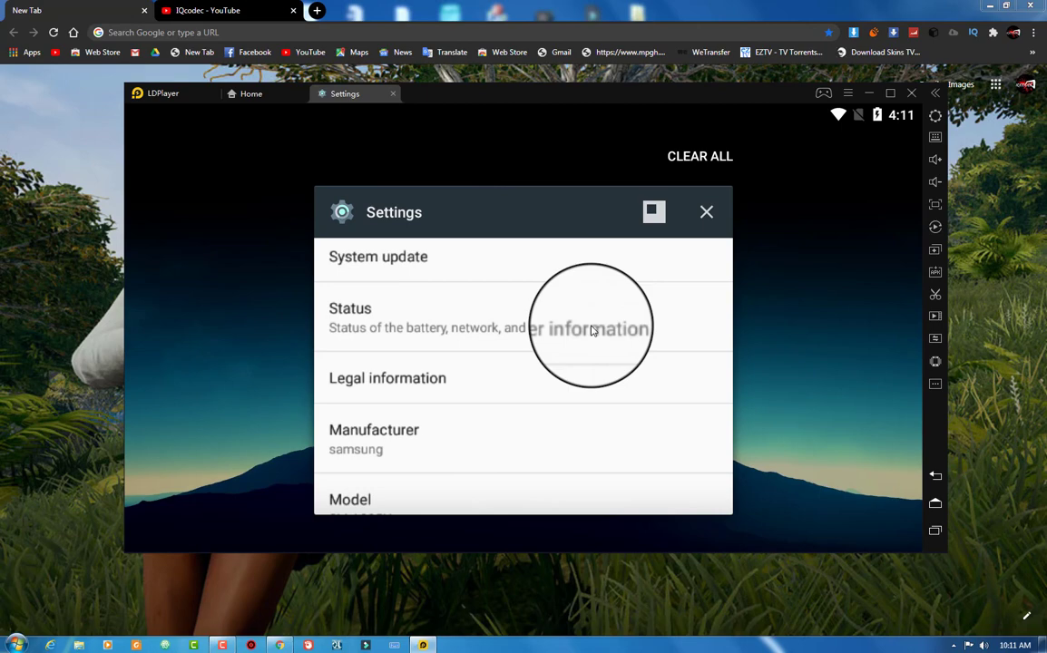
click(349, 308)
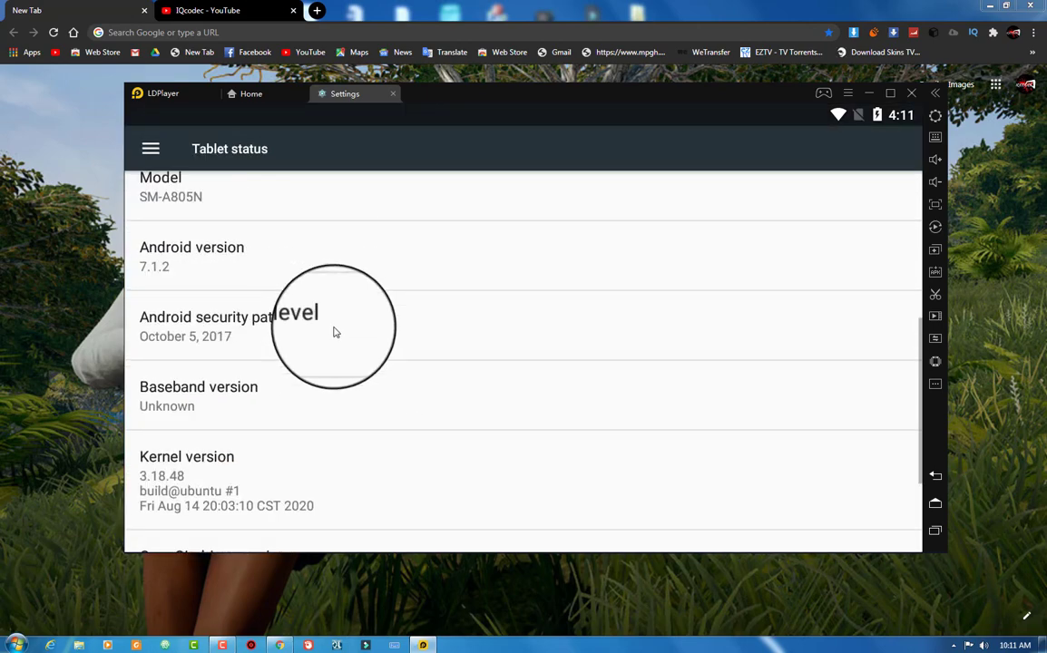
scroll(up, 3)
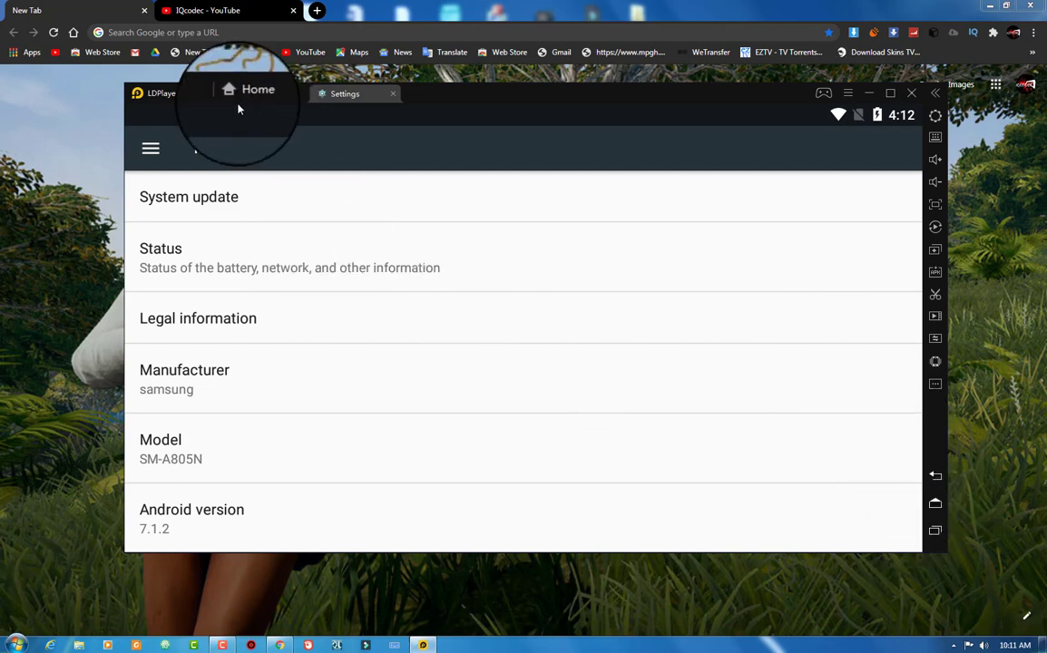
click(392, 93)
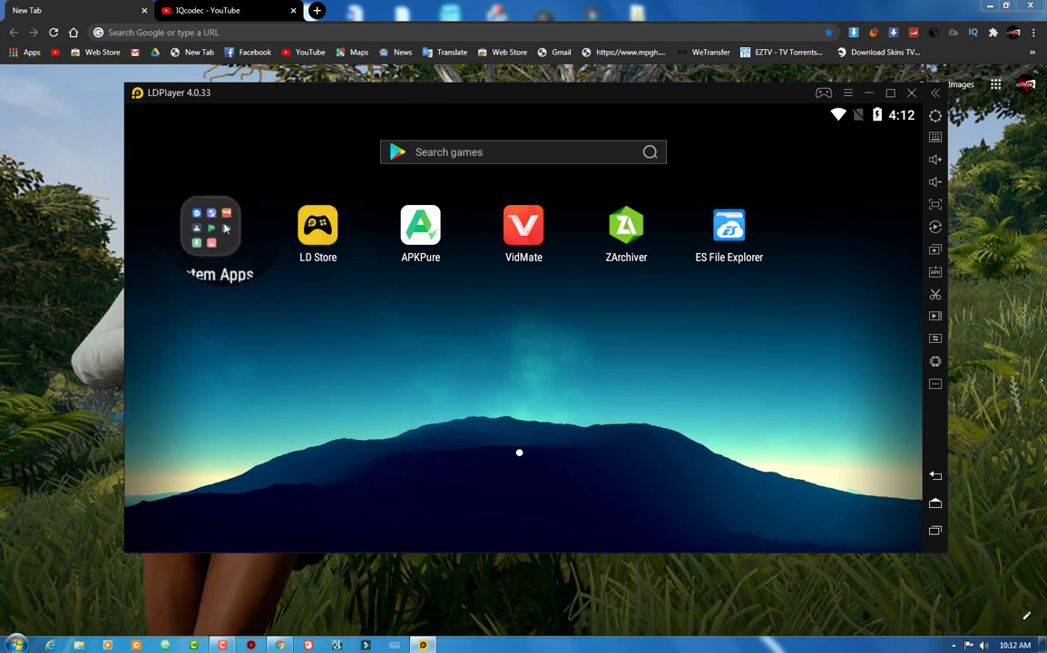
click(210, 225)
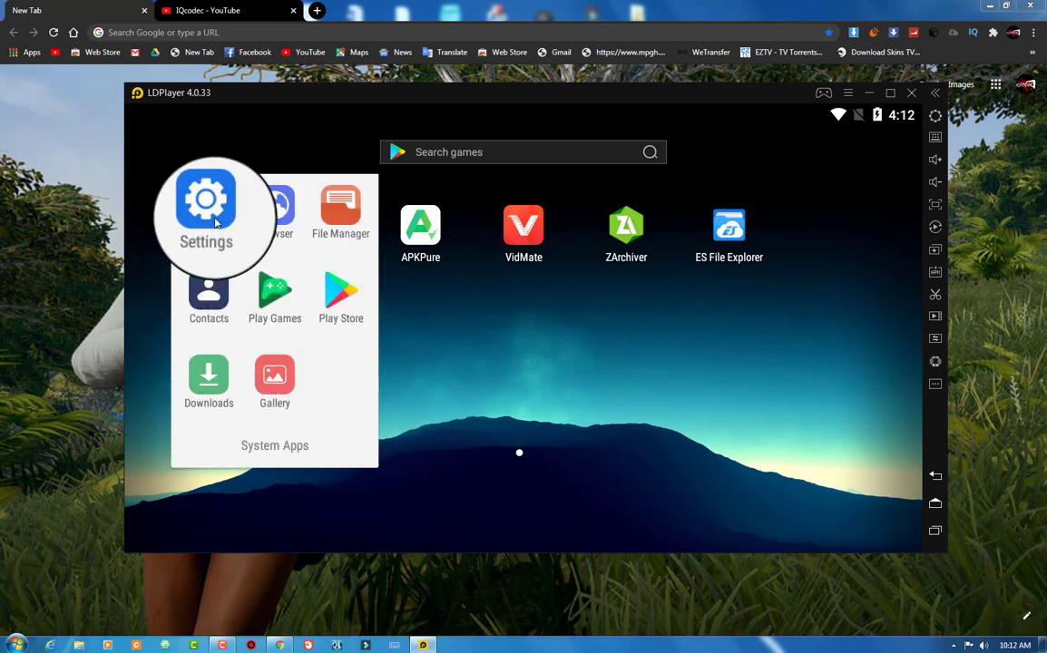
click(206, 209)
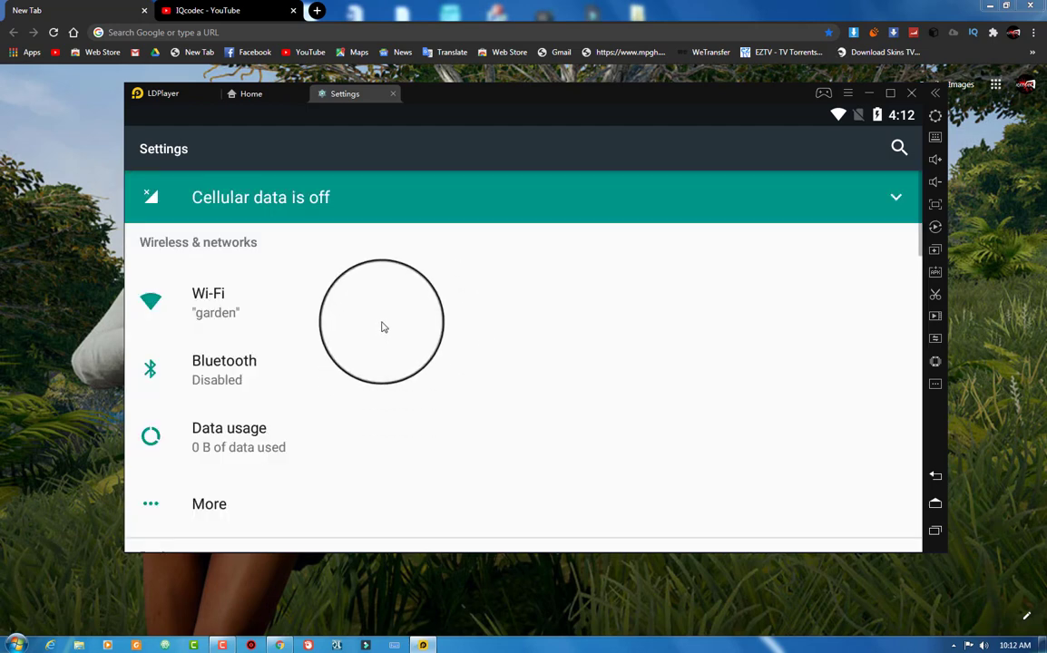
scroll(down, 3)
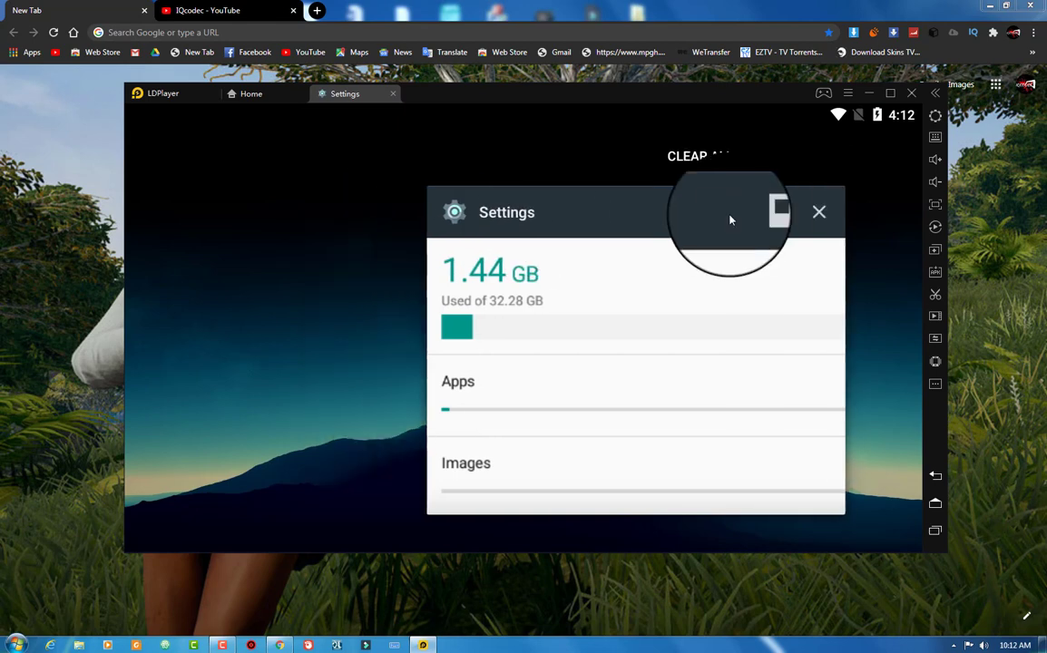
click(819, 211)
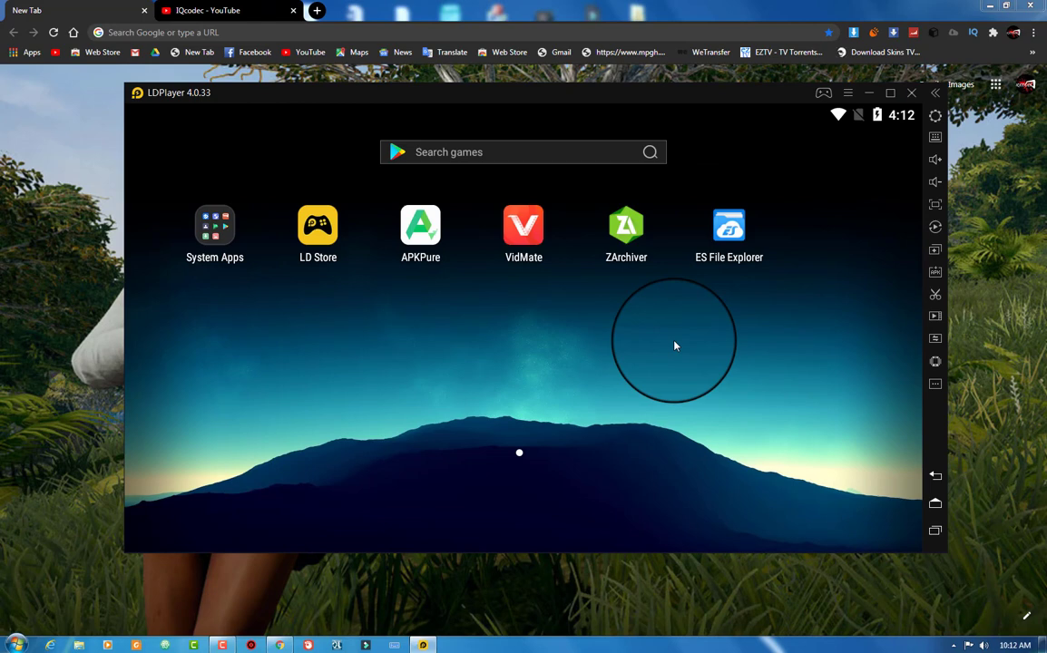
click(13, 644)
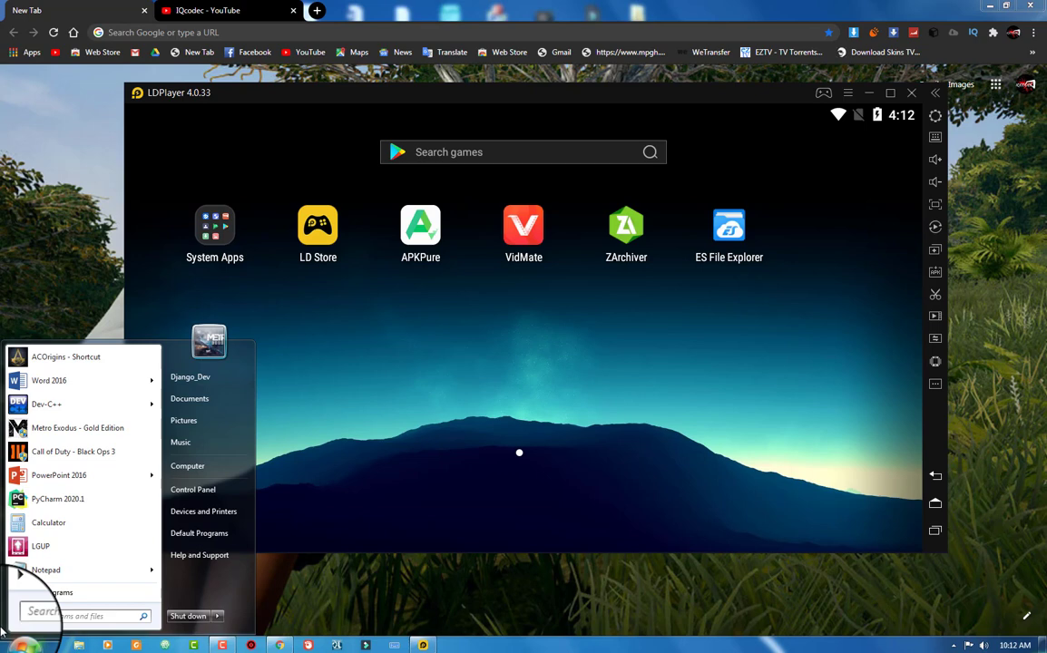
click(517, 377)
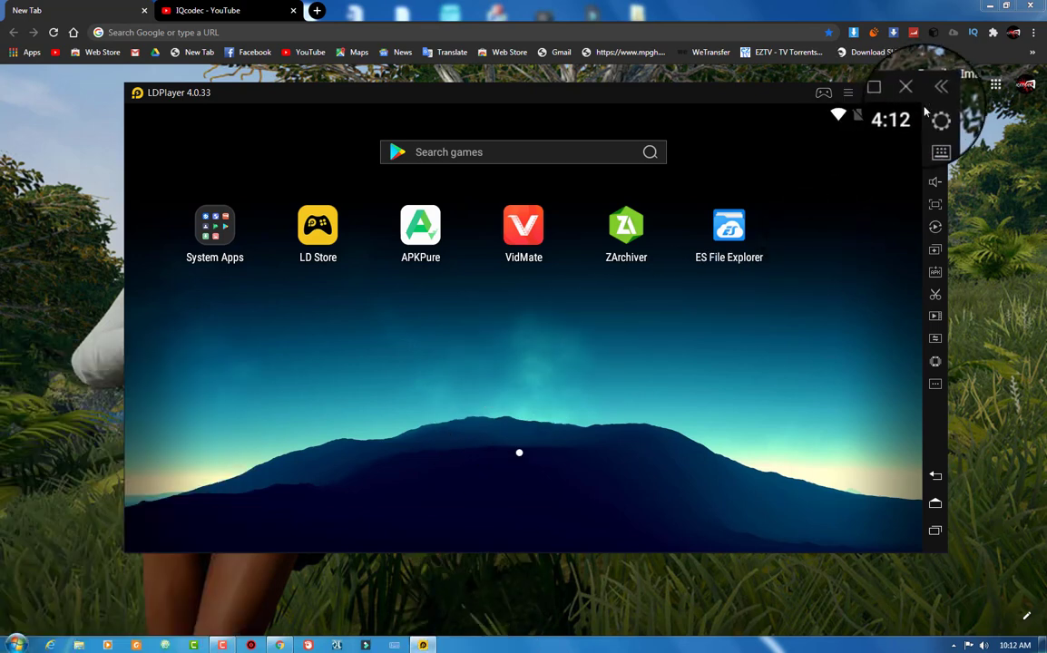
- Set the Advanced resolution to the Tablet 1280x720 preset in emulator Settings
click(941, 121)
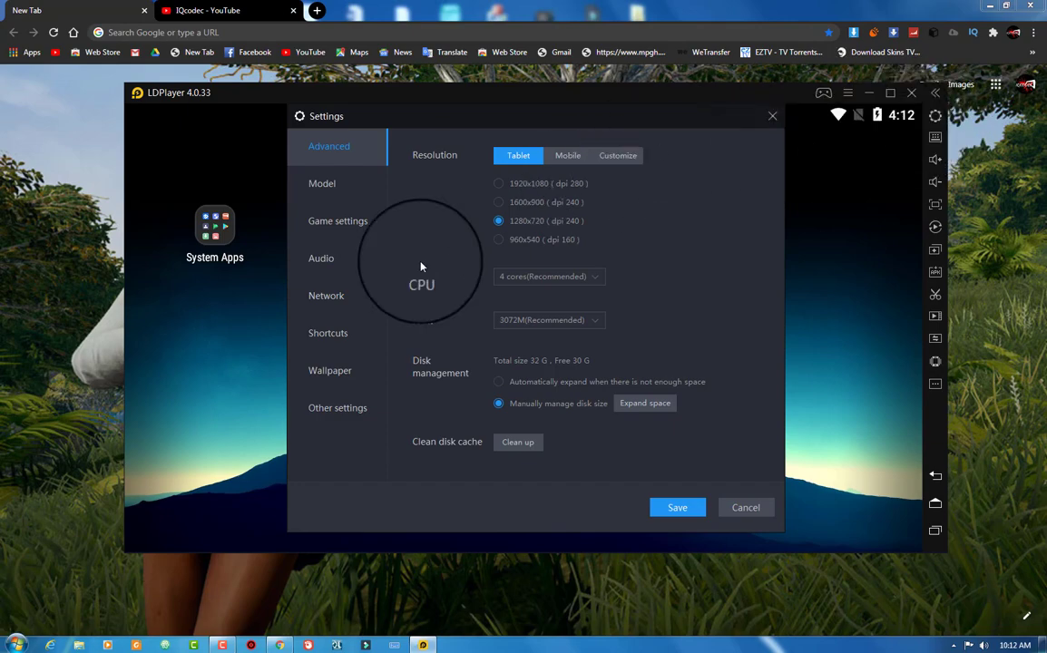
mouse_move(805, 170)
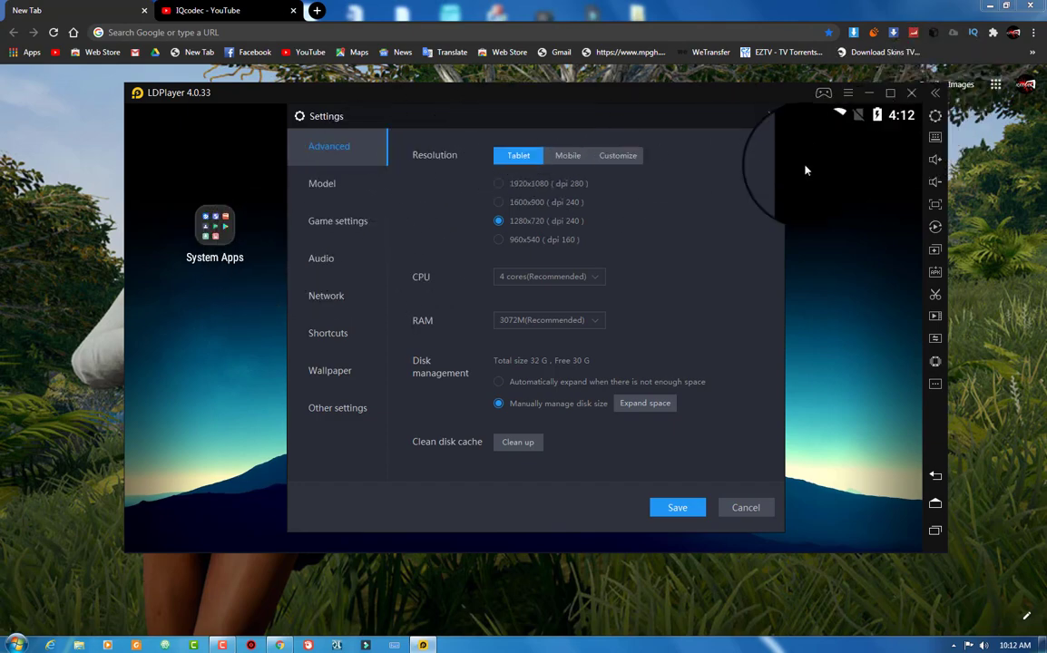
click(890, 91)
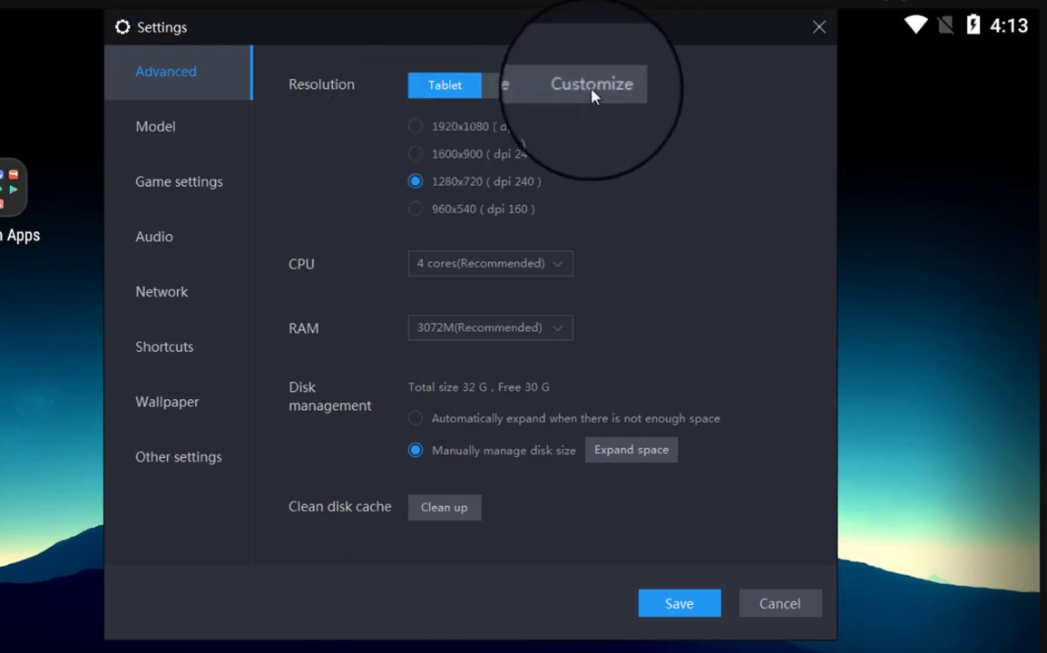
click(591, 84)
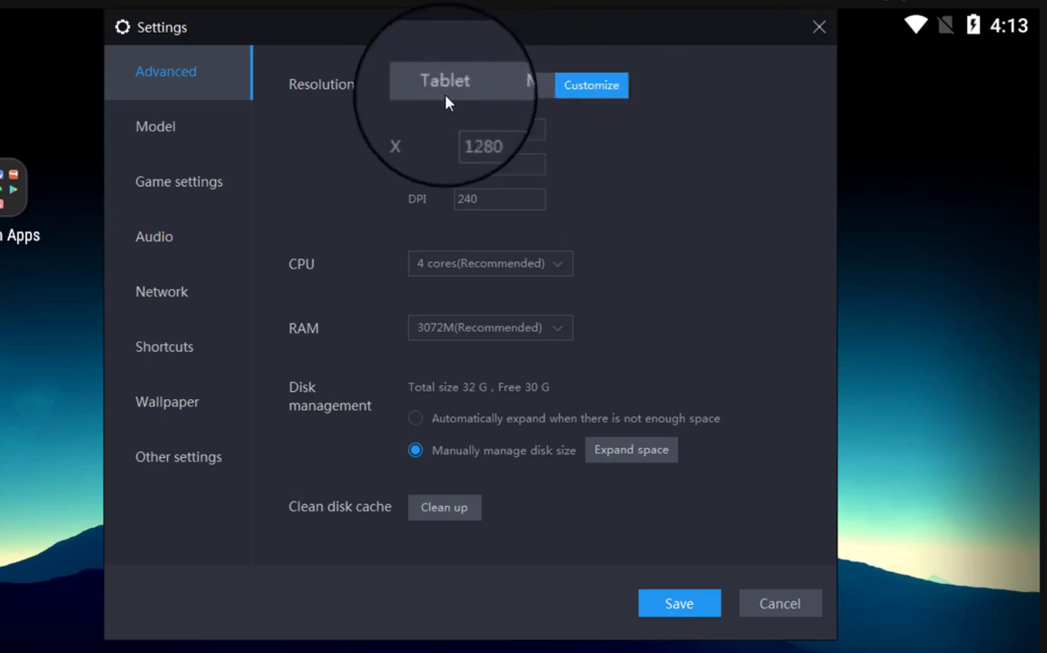
click(450, 84)
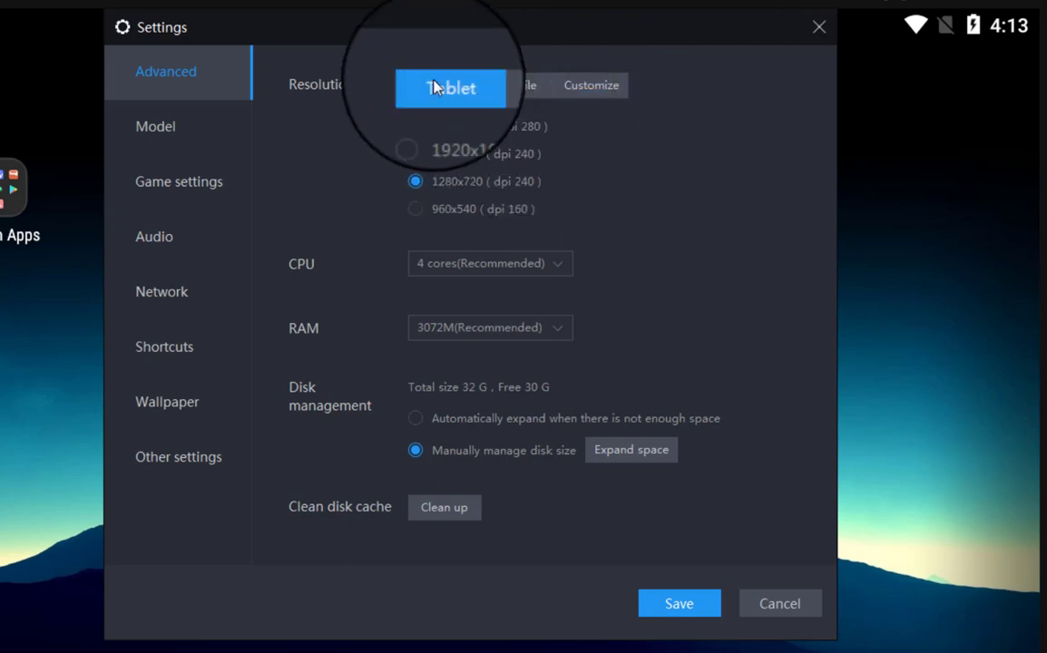
click(527, 70)
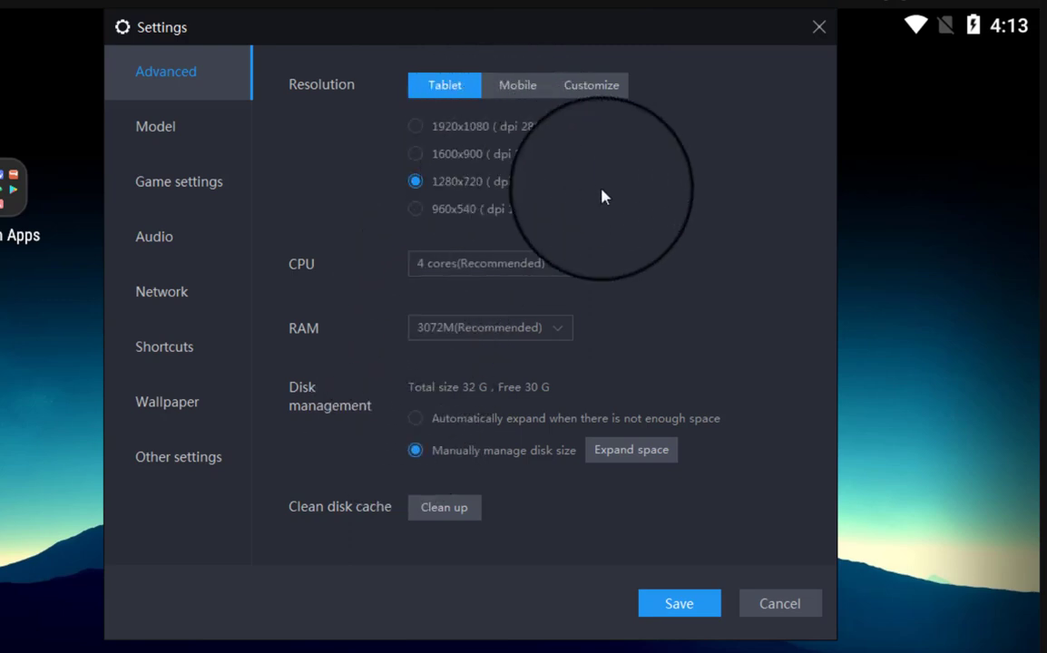
mouse_move(611, 257)
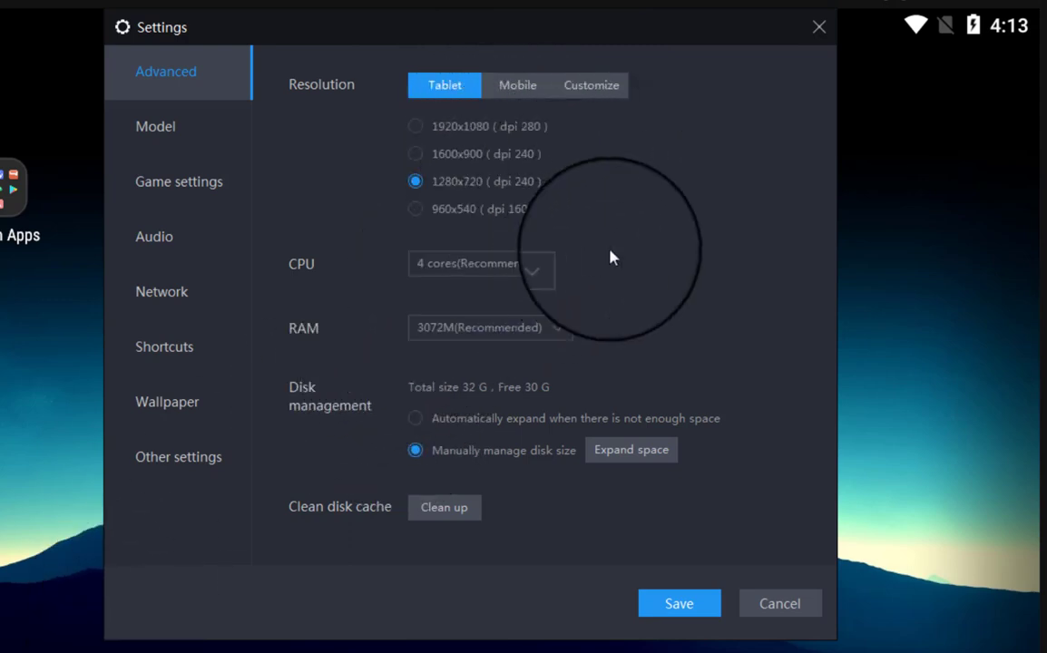
- Keep the CPU setting at 4 cores
click(481, 268)
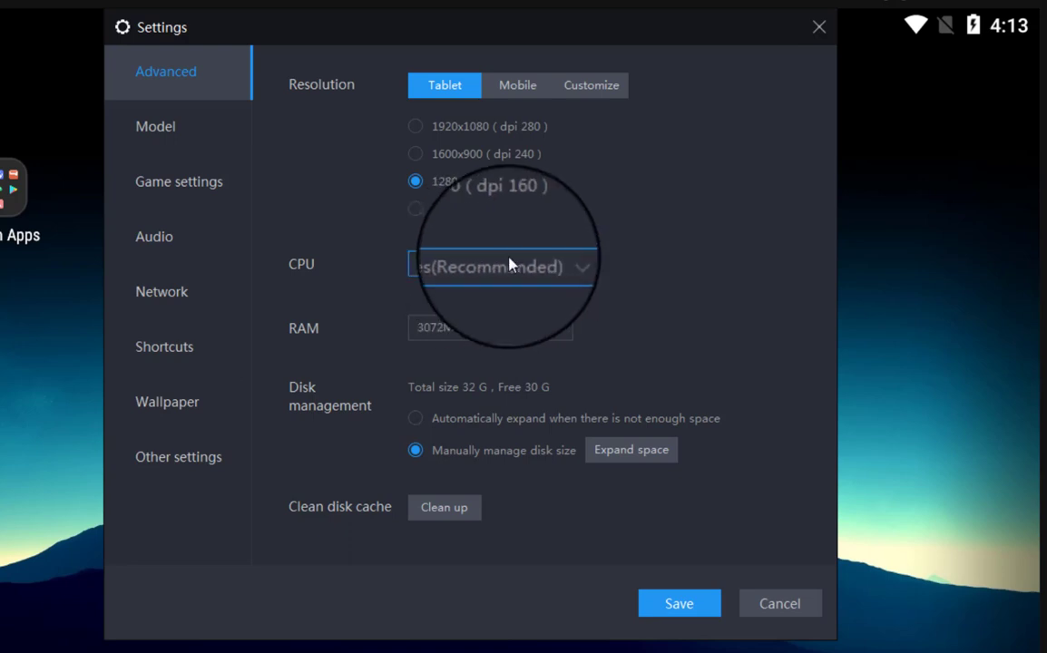
click(504, 267)
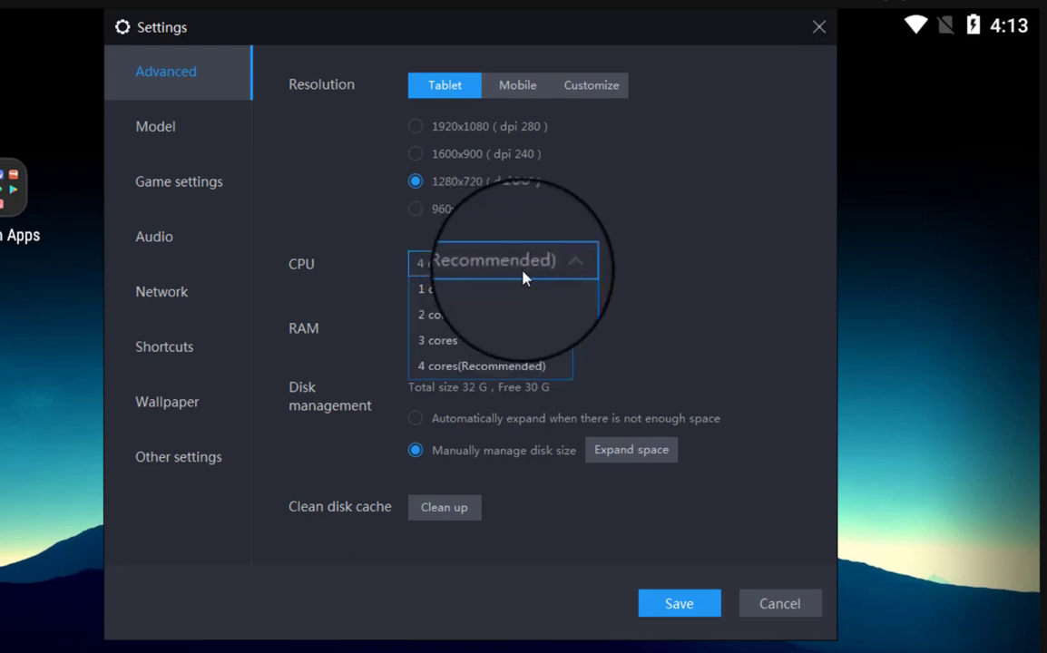
click(480, 366)
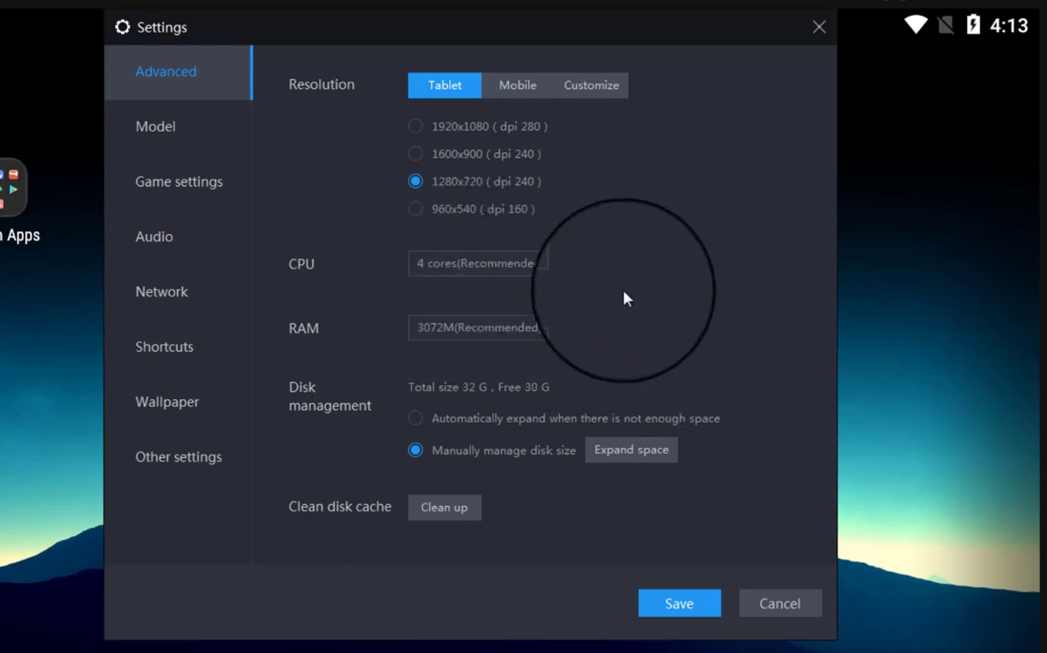
mouse_move(606, 241)
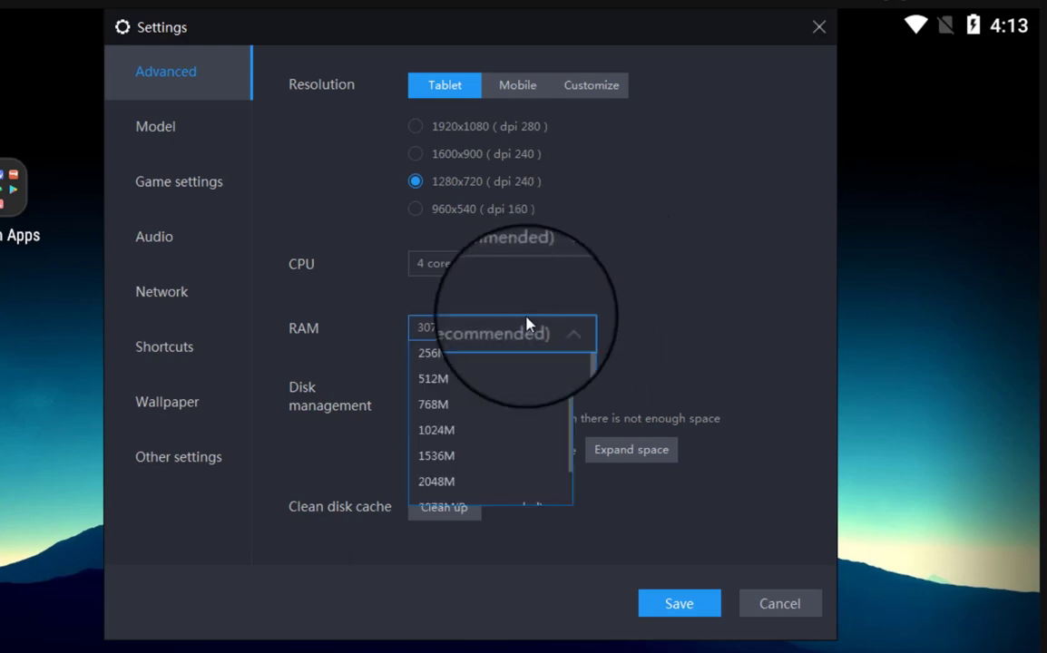
mouse_move(580, 409)
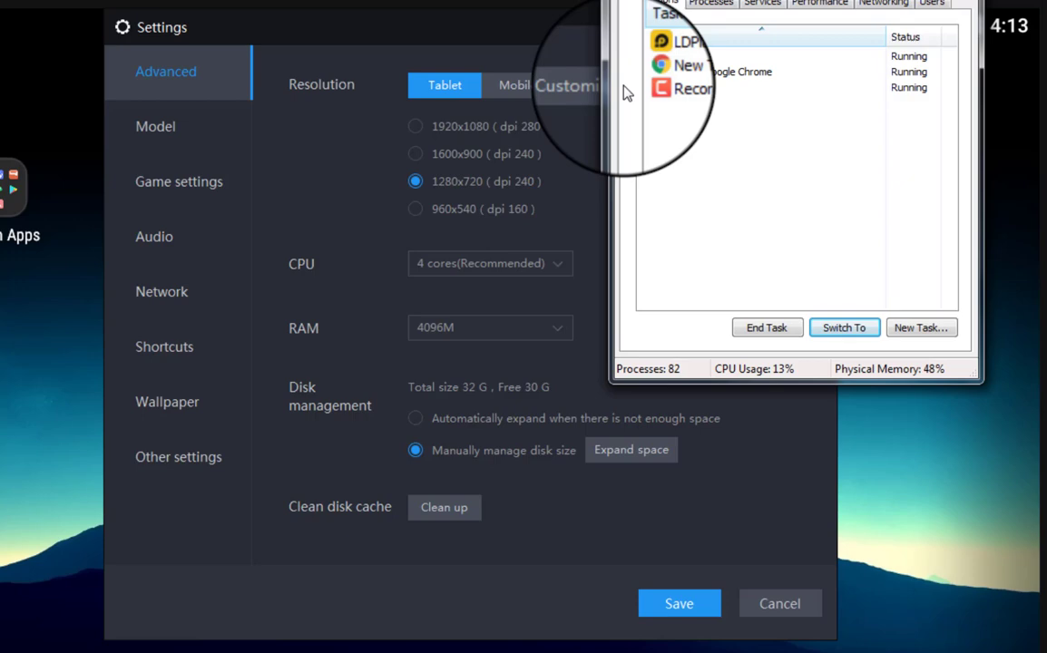
- Review running processes and the 8126 MB memory figures in Task Manager, then close it
click(716, 3)
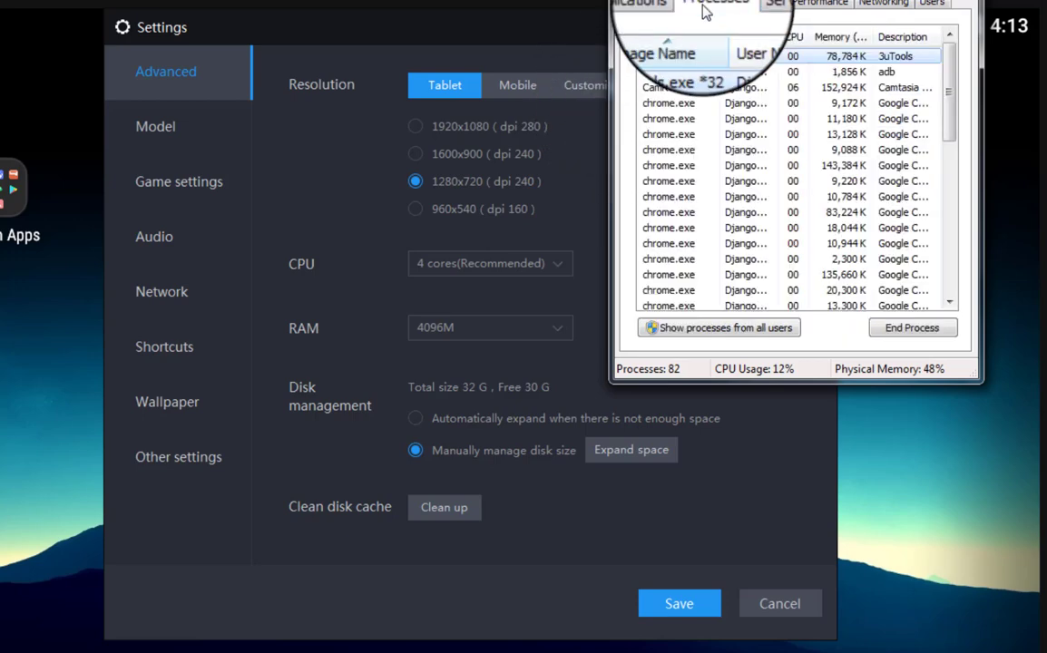
click(820, 3)
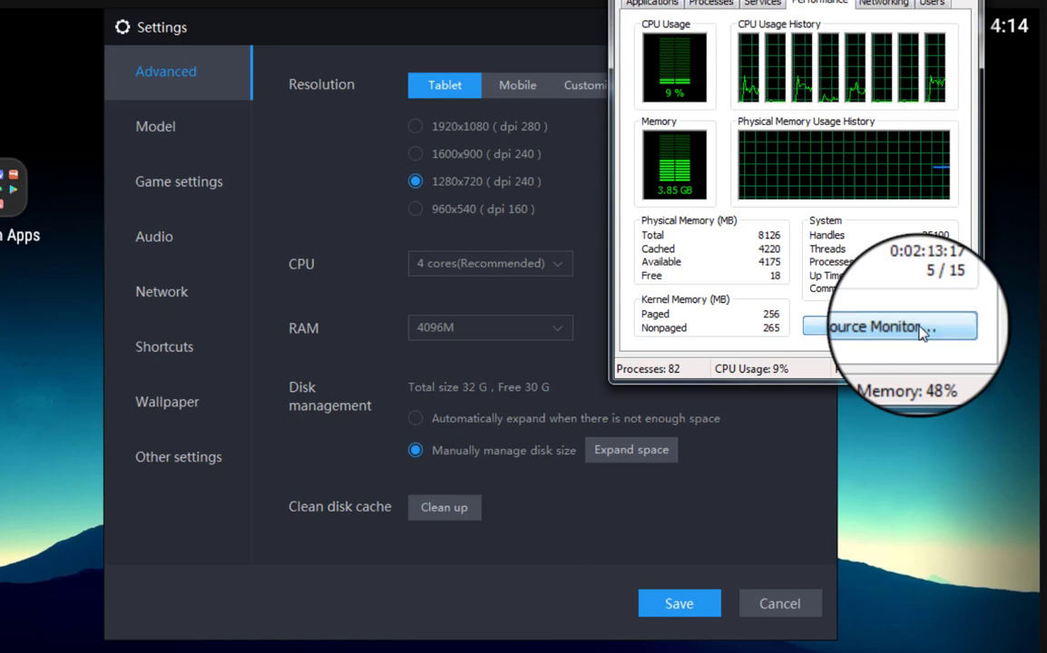
click(891, 326)
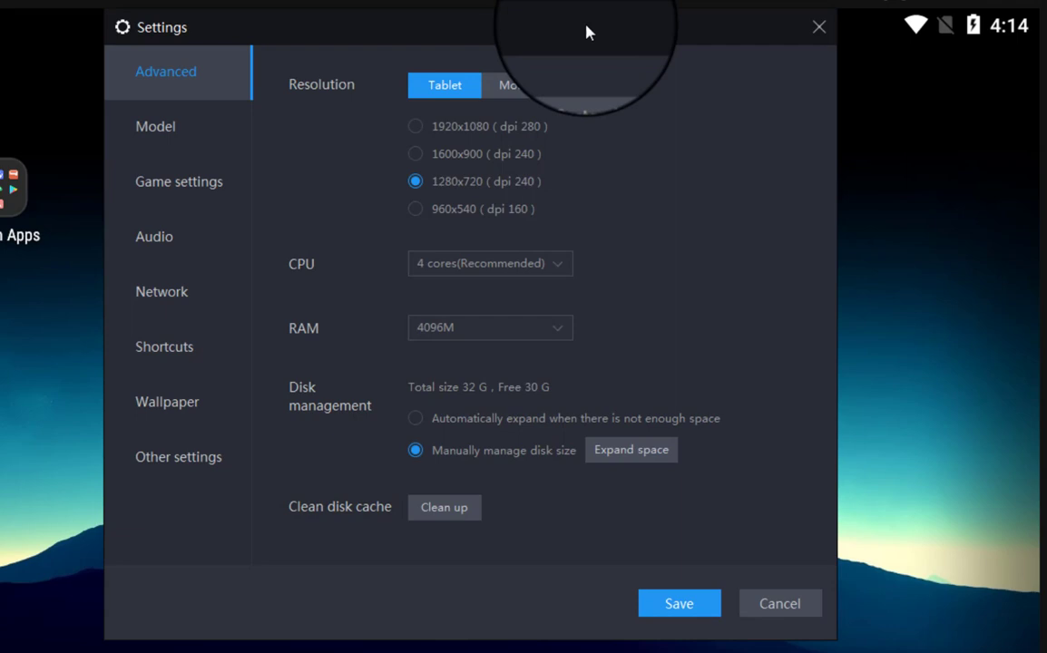
mouse_move(733, 213)
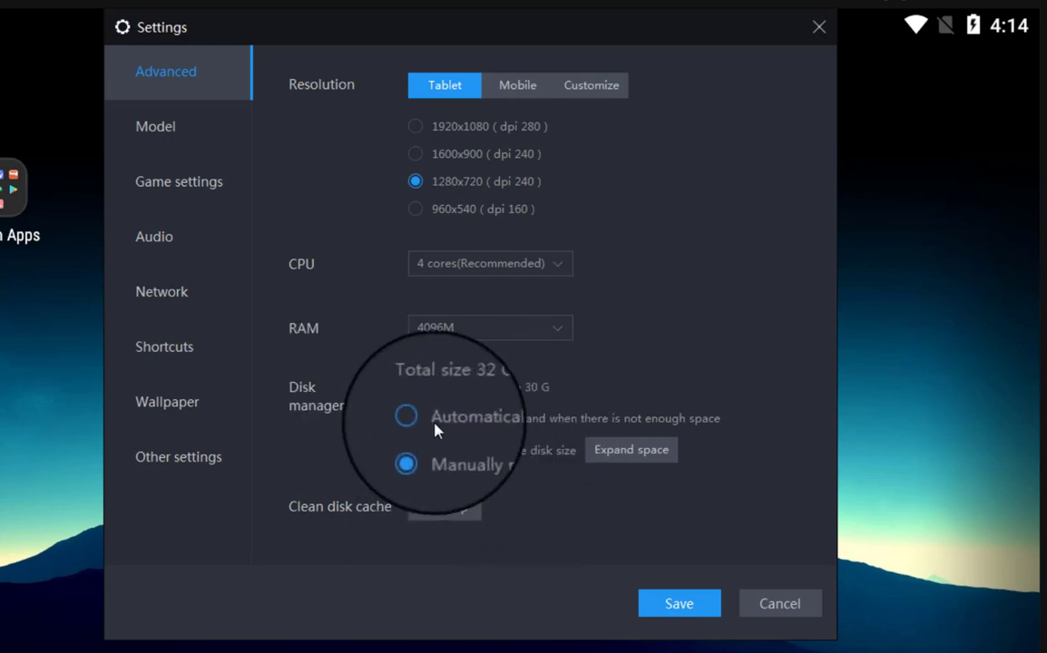
mouse_move(580, 422)
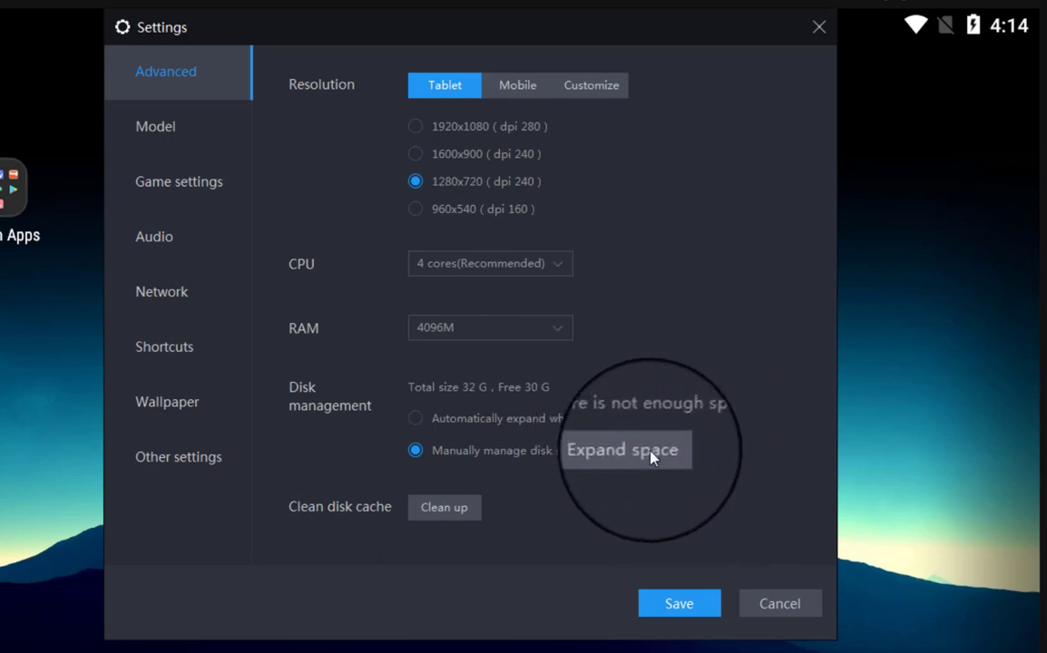
click(623, 450)
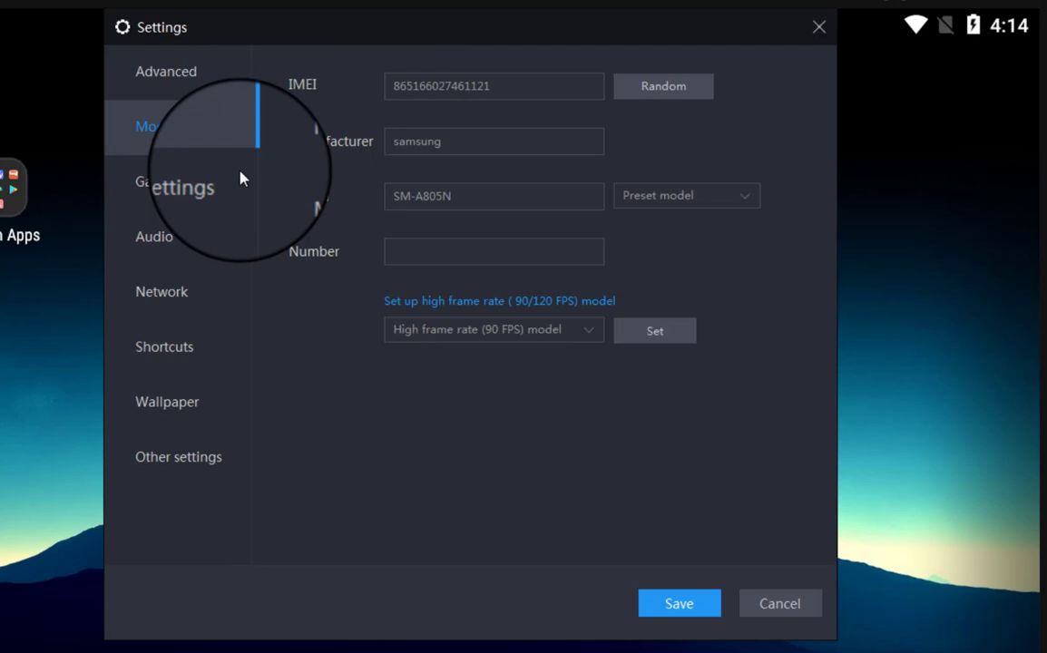
- Show the Game settings page with 60 FPS frame rate and PUBG resolution options
click(179, 182)
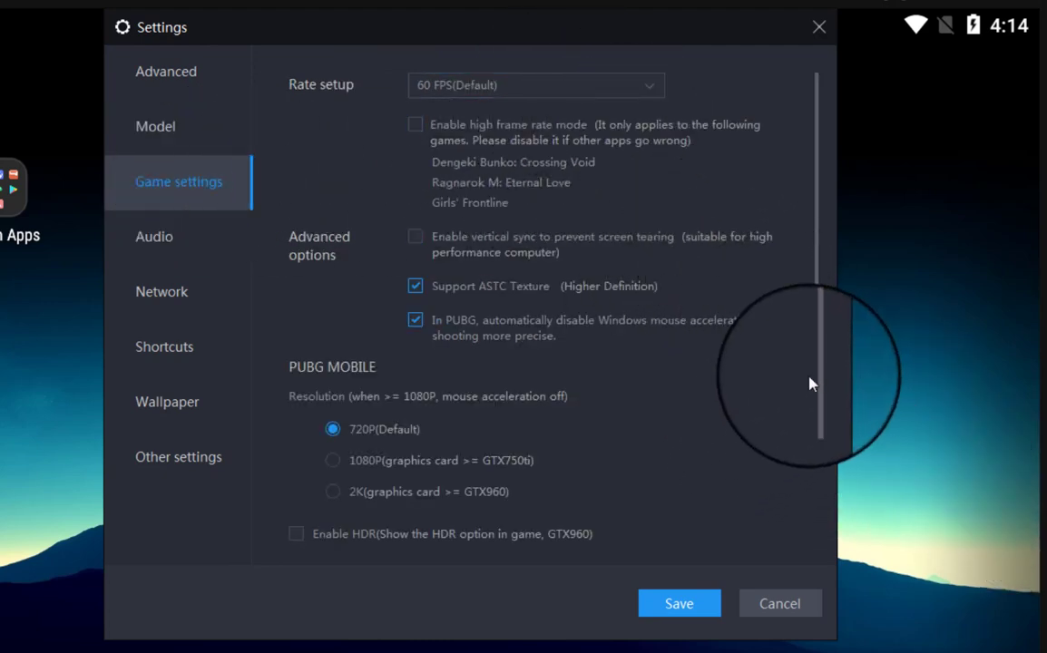
mouse_move(590, 84)
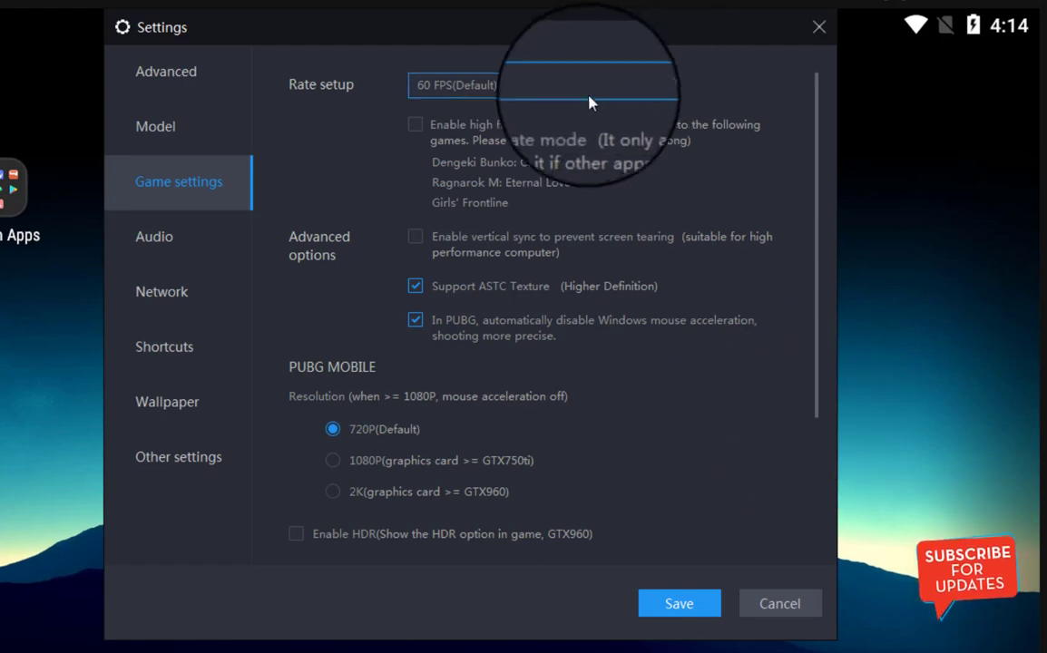
click(541, 85)
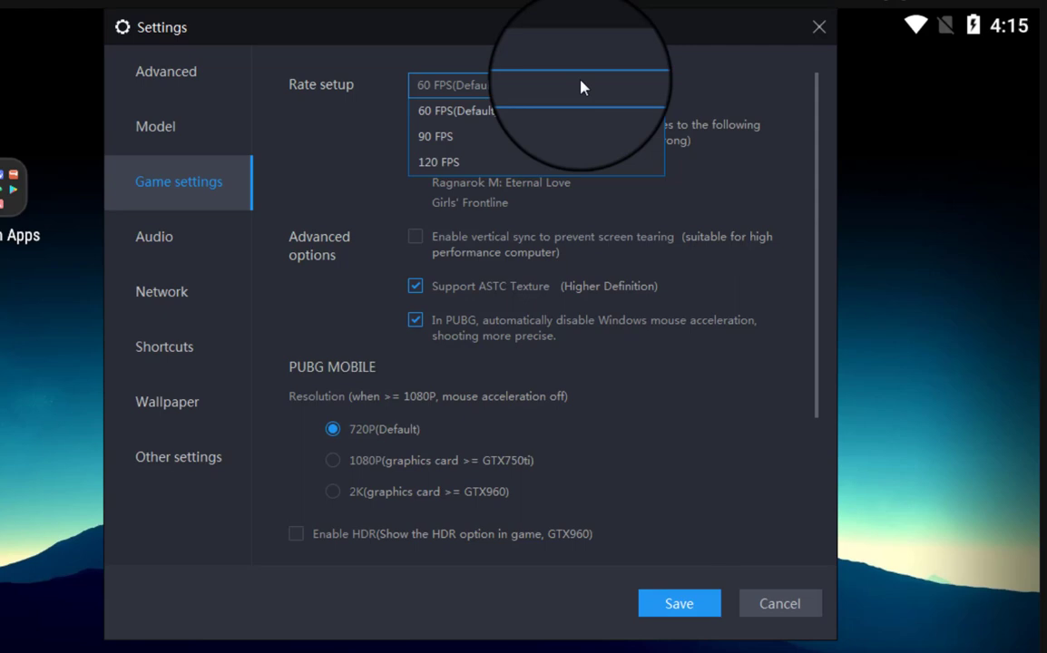
mouse_move(264, 315)
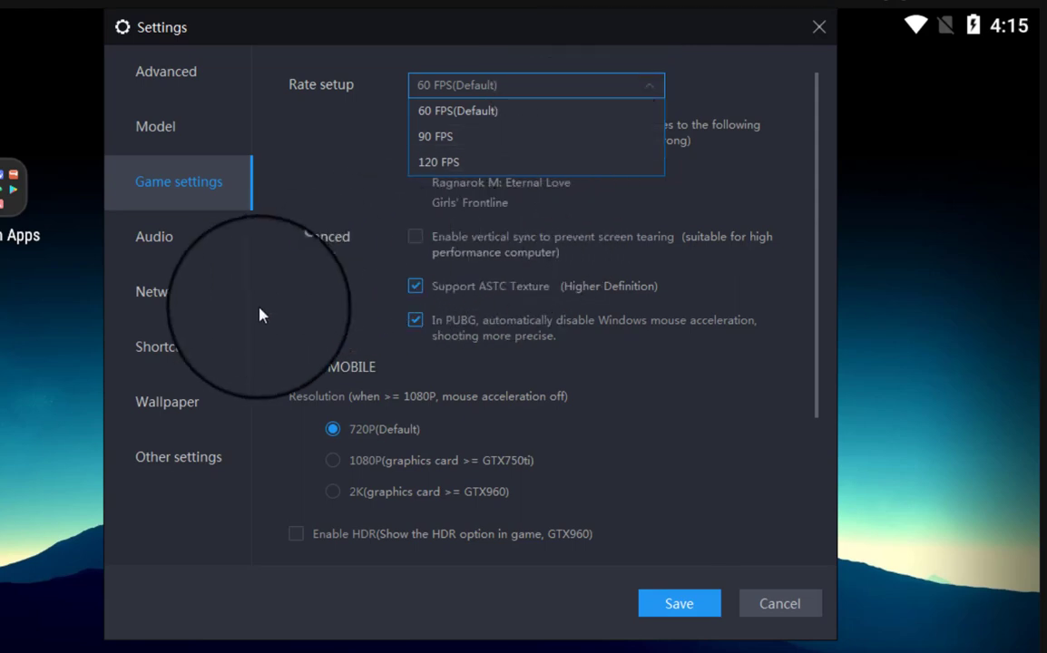
click(457, 110)
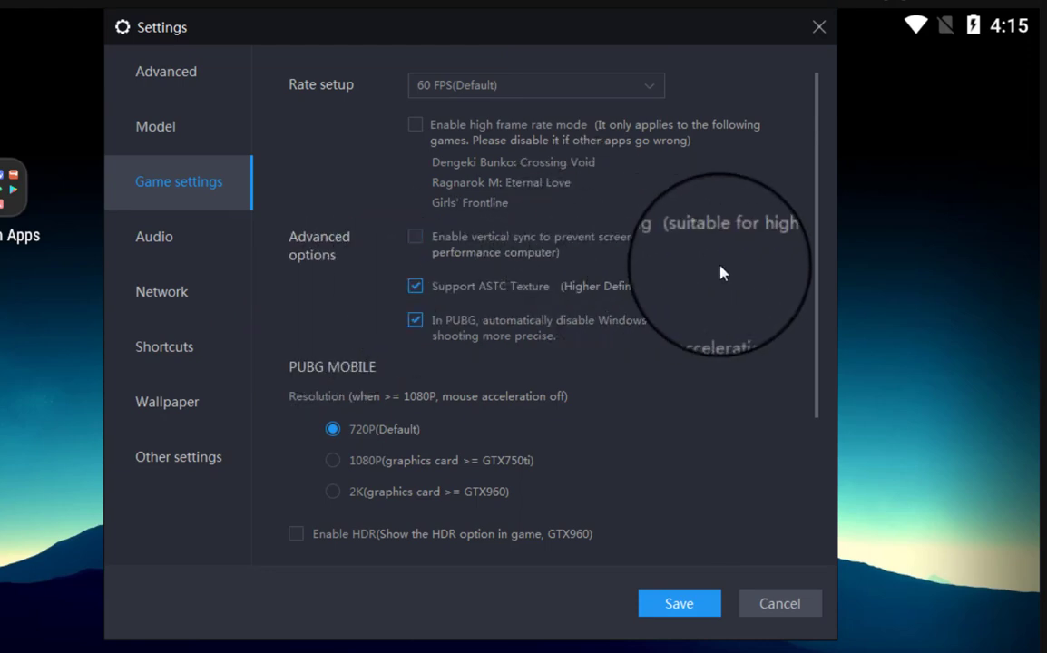
mouse_move(327, 277)
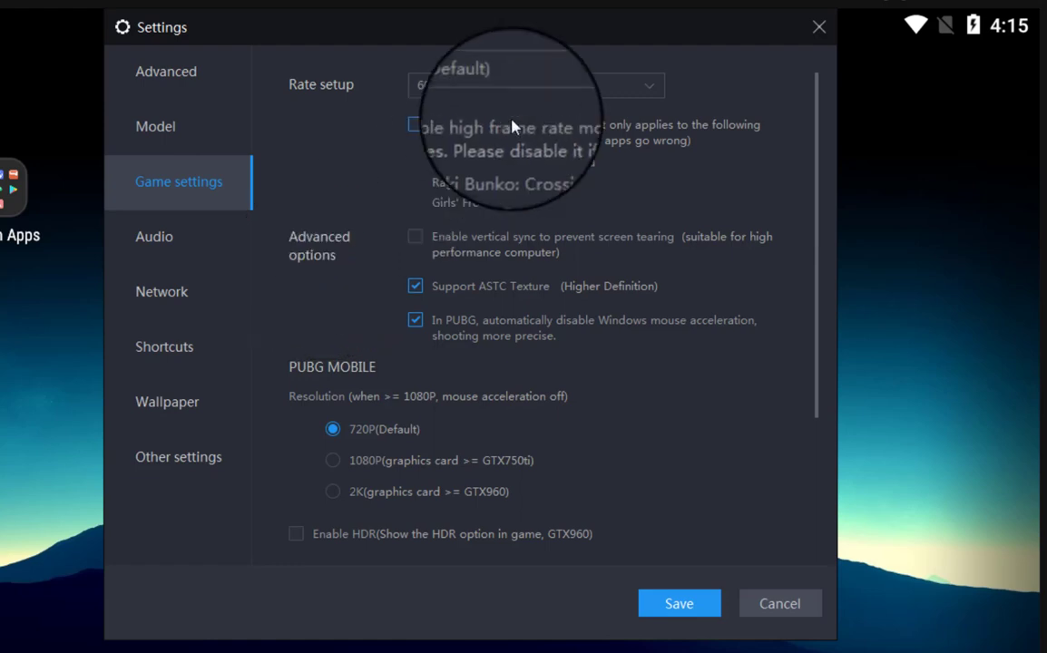
mouse_move(706, 138)
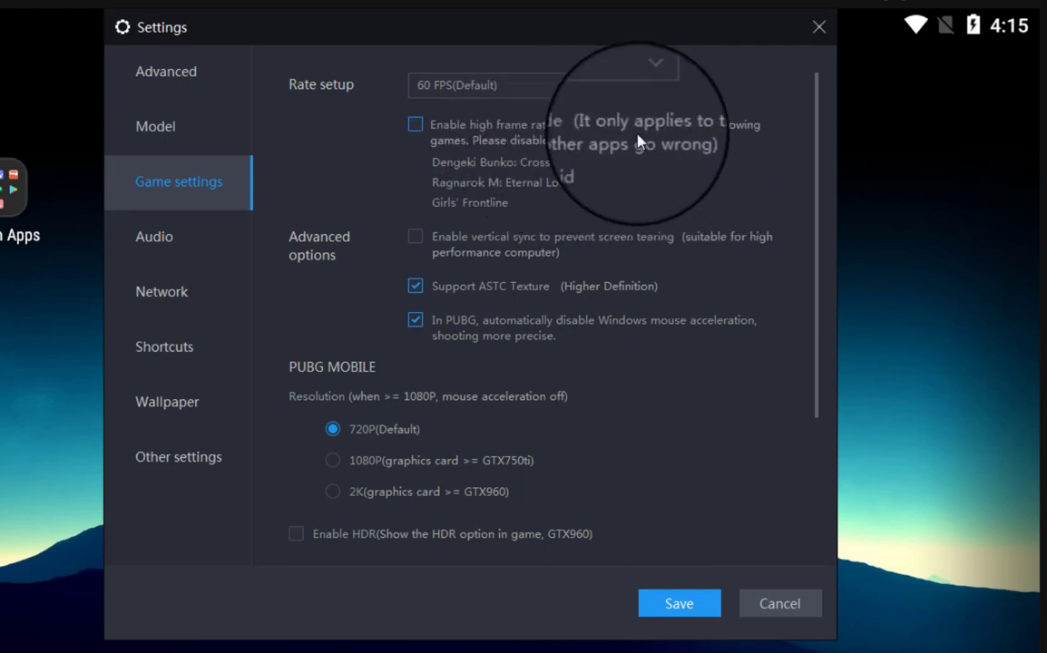
mouse_move(499, 186)
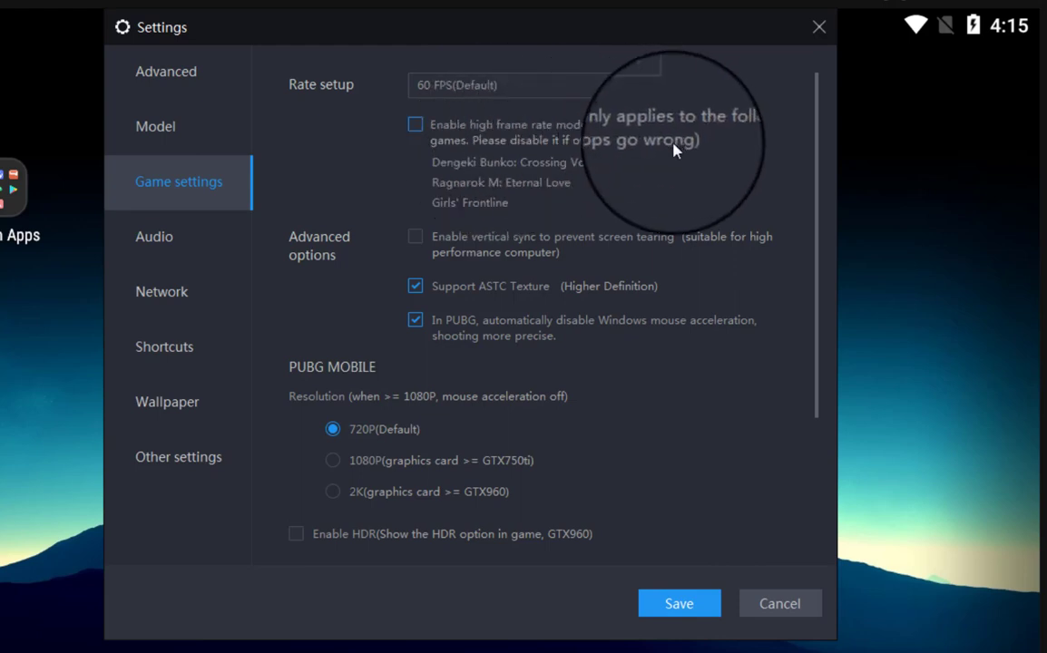
- Scroll to the PUBG MOBILE and PUBG Army resolution choices and try several options
scroll(down, 3)
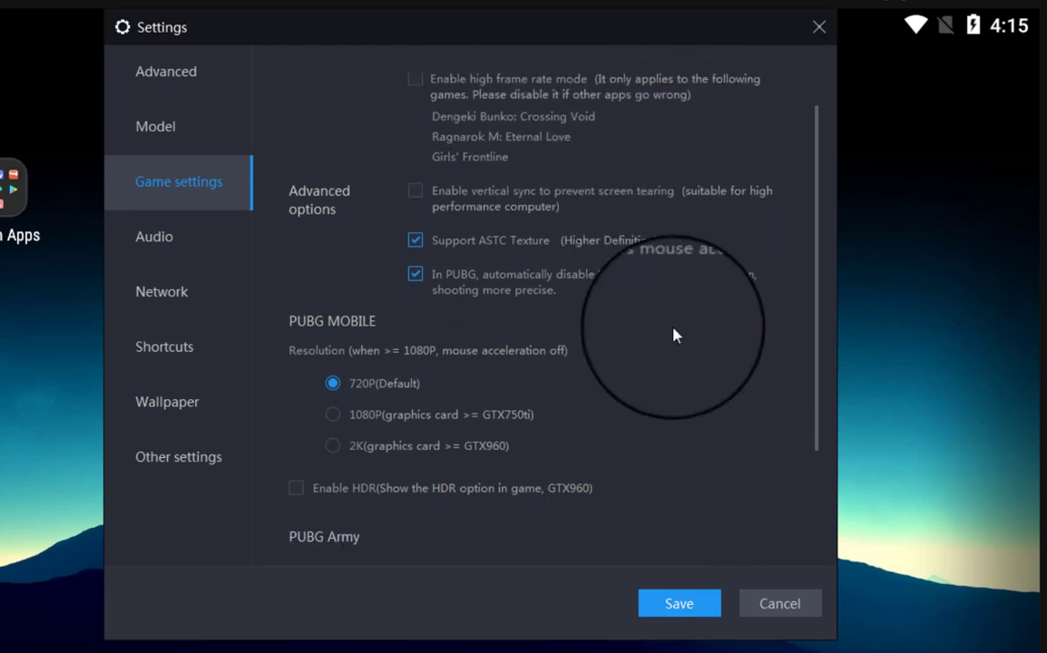
scroll(down, 3)
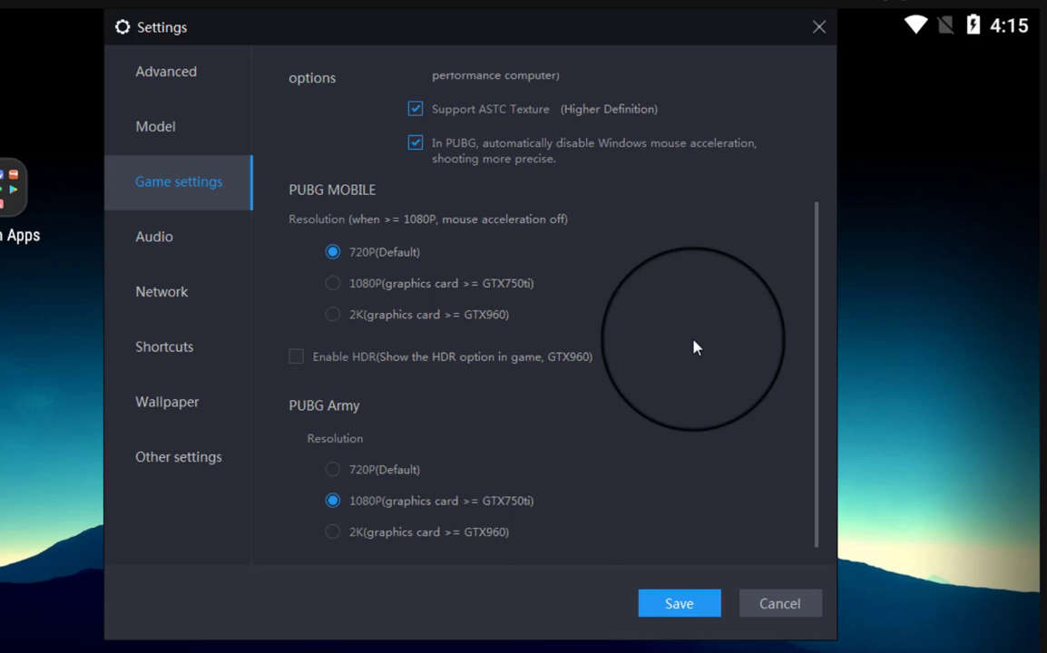
mouse_move(676, 312)
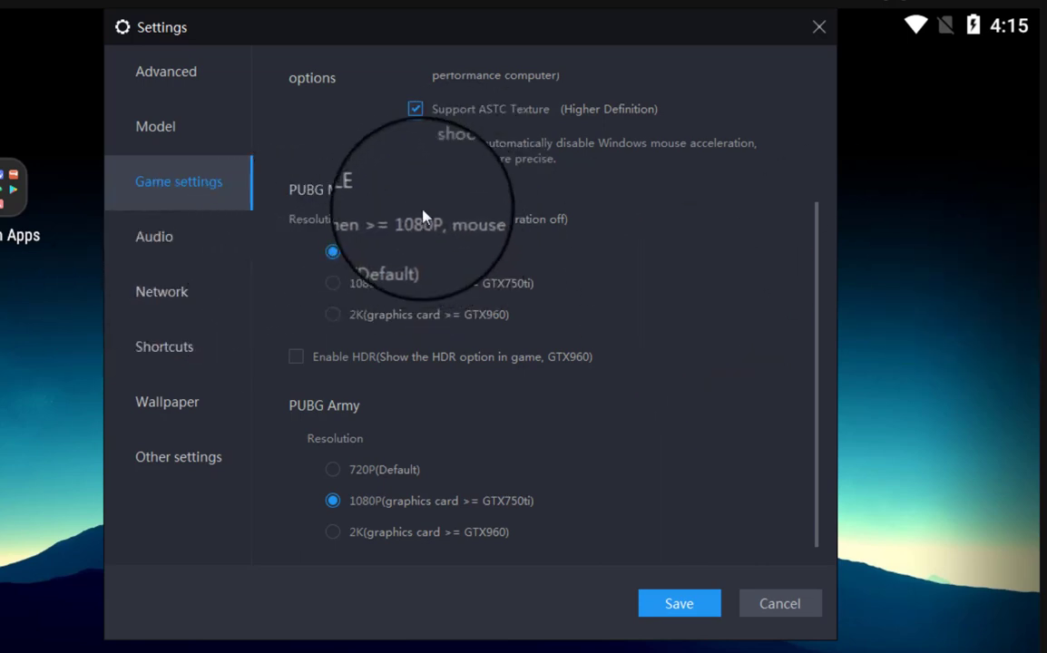
click(333, 252)
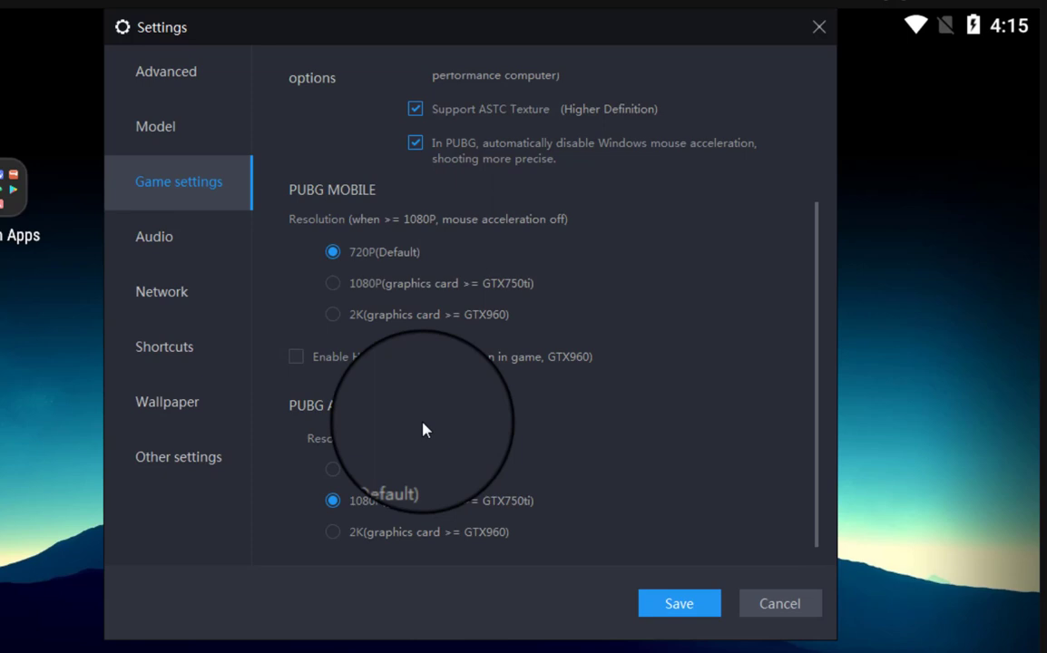
click(333, 283)
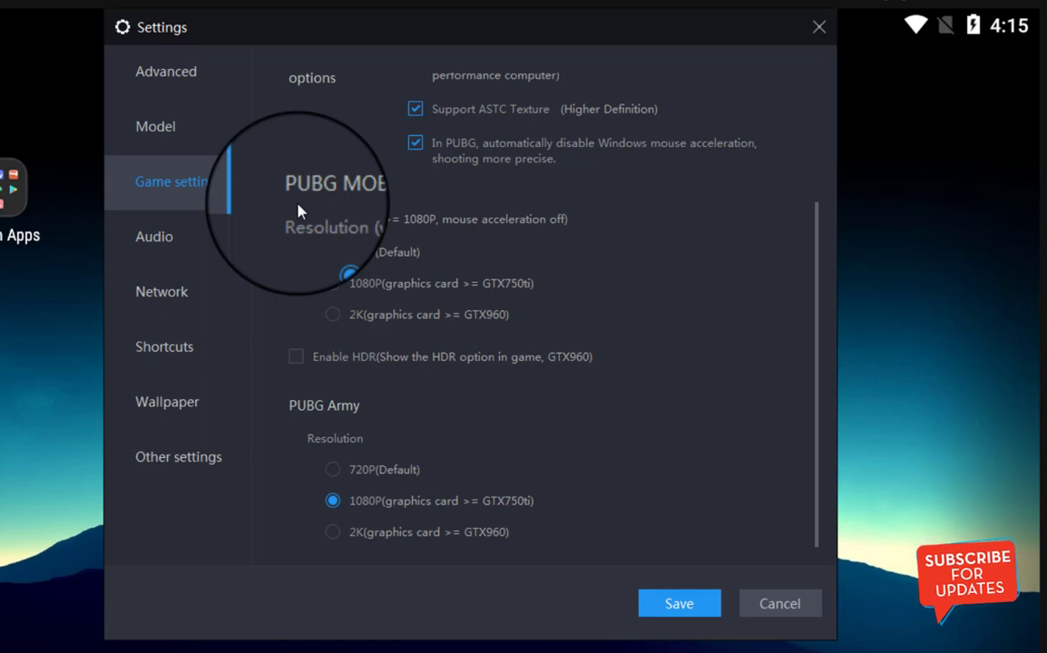
click(311, 237)
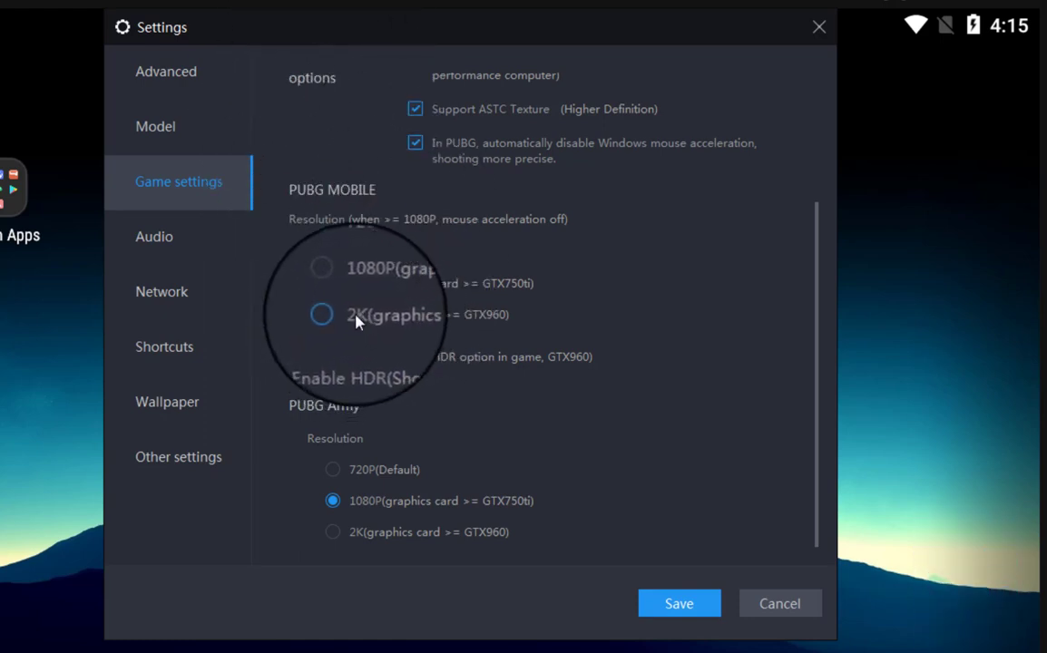
click(332, 251)
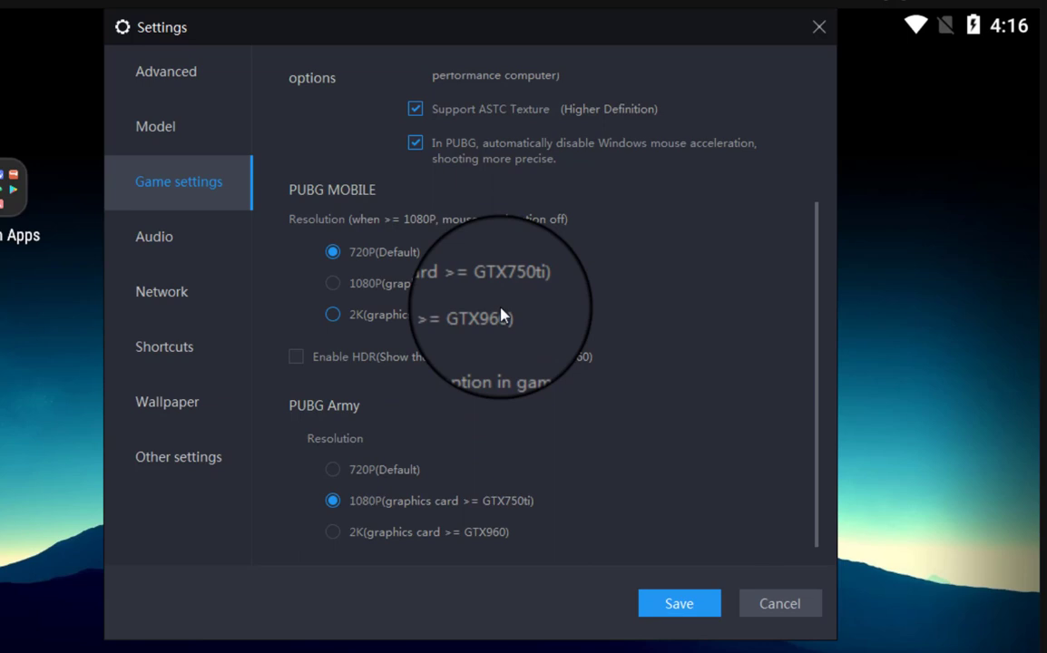
mouse_move(400, 301)
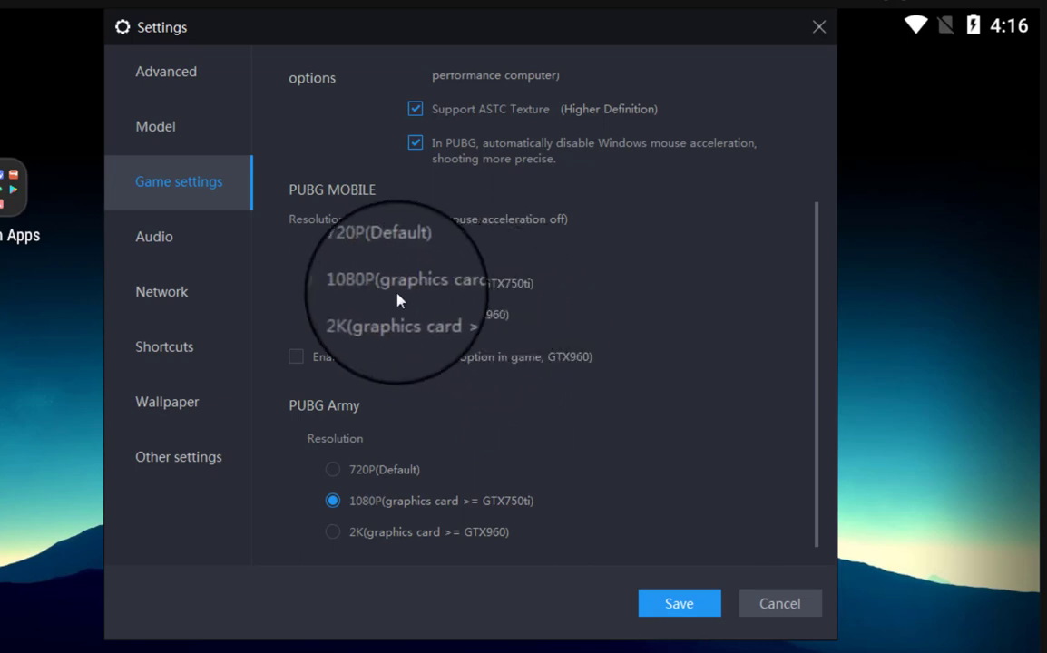
click(310, 235)
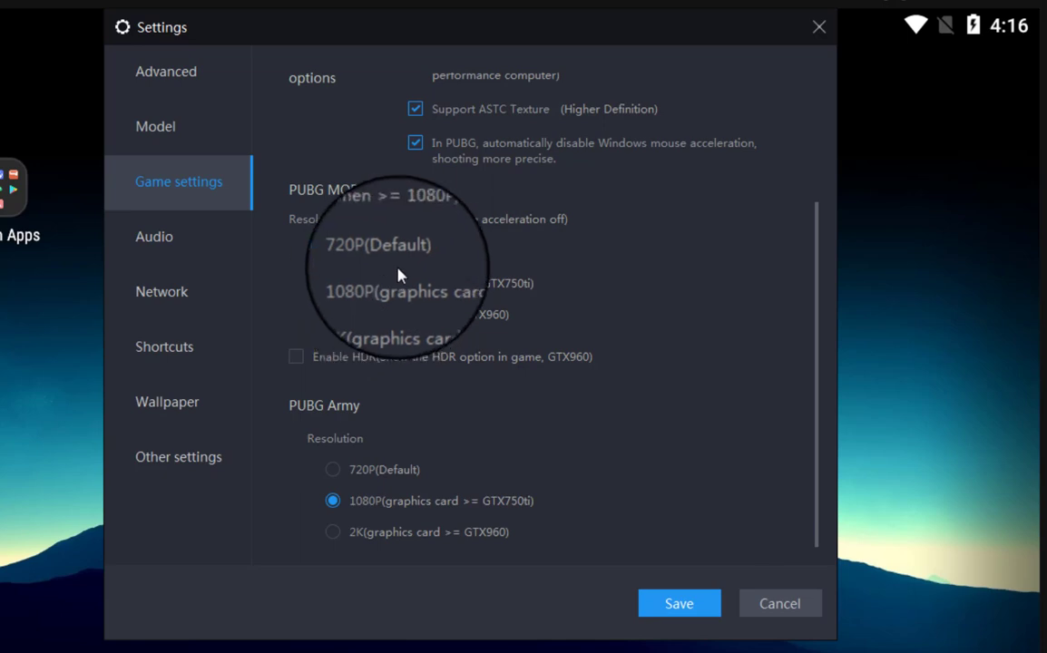
click(333, 251)
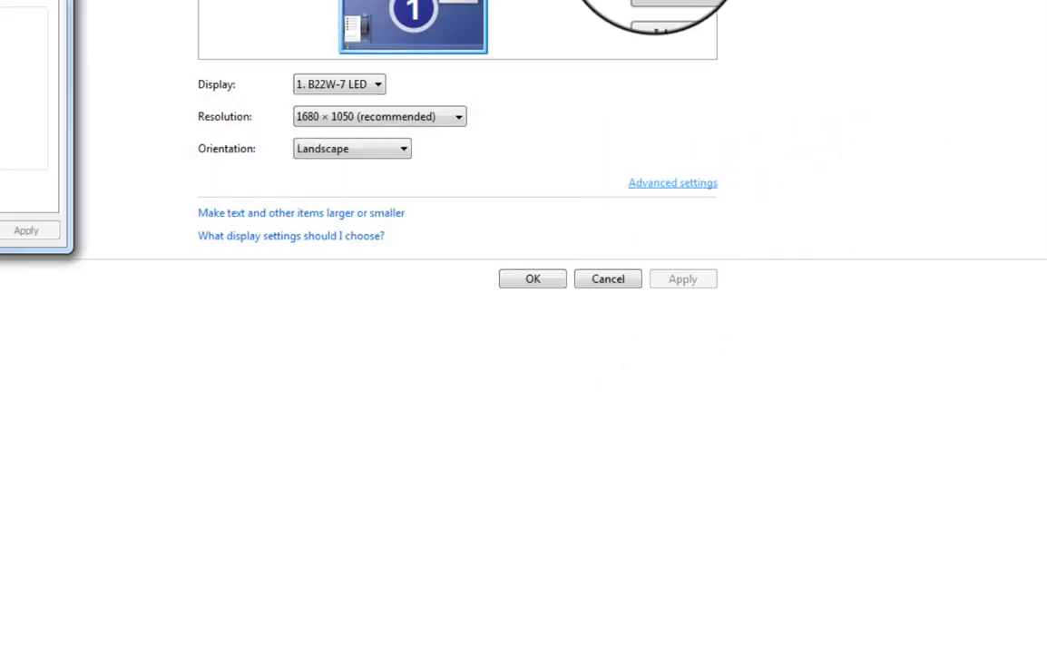
- Check the display resolution in Control Panel: 1680 × 1050 (recommended), Landscape
click(672, 183)
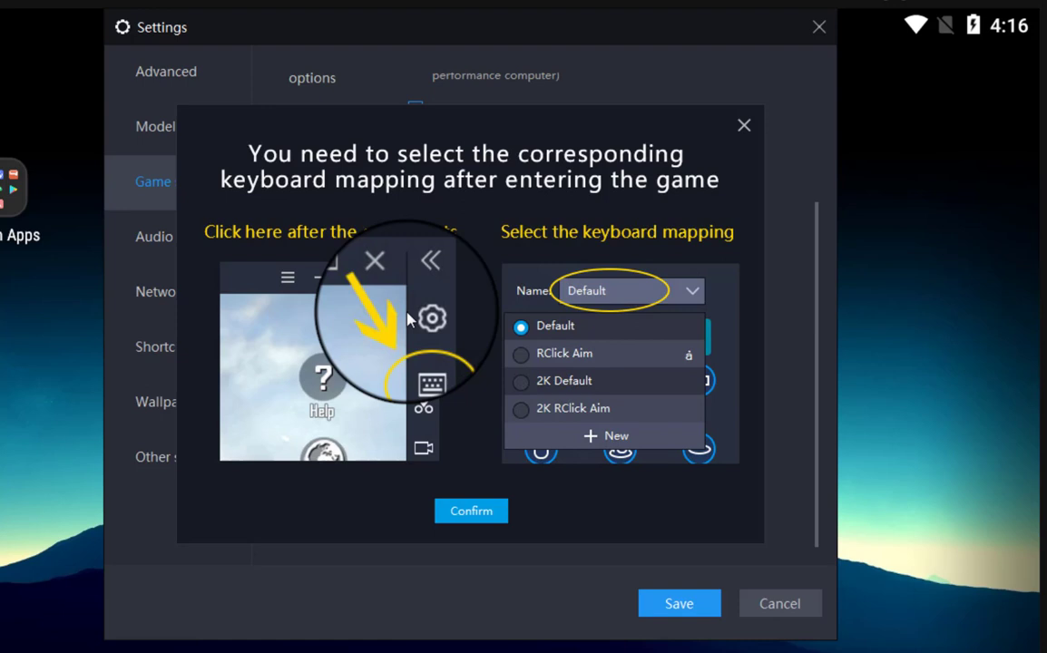
mouse_move(454, 248)
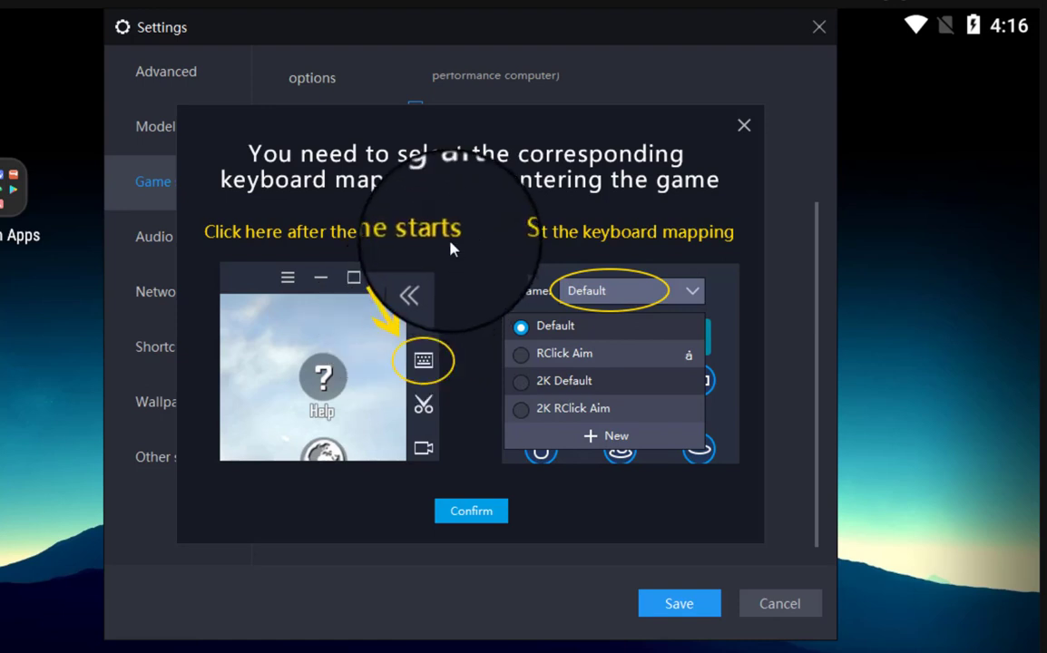
mouse_move(470, 516)
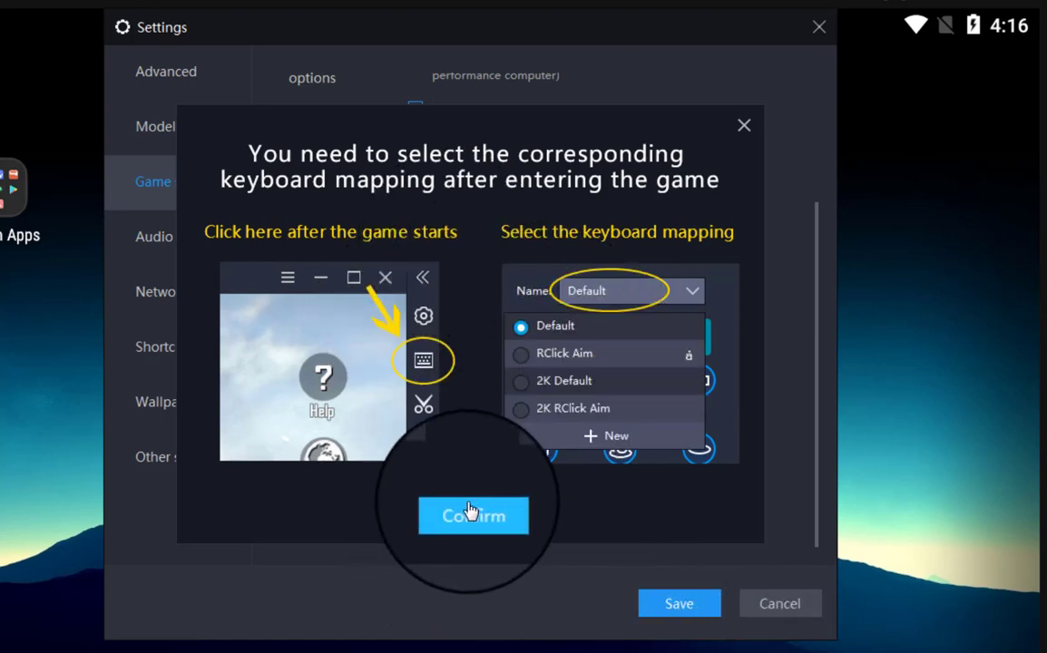
- Confirm the keyboard mapping reminder popup in game settings
click(472, 516)
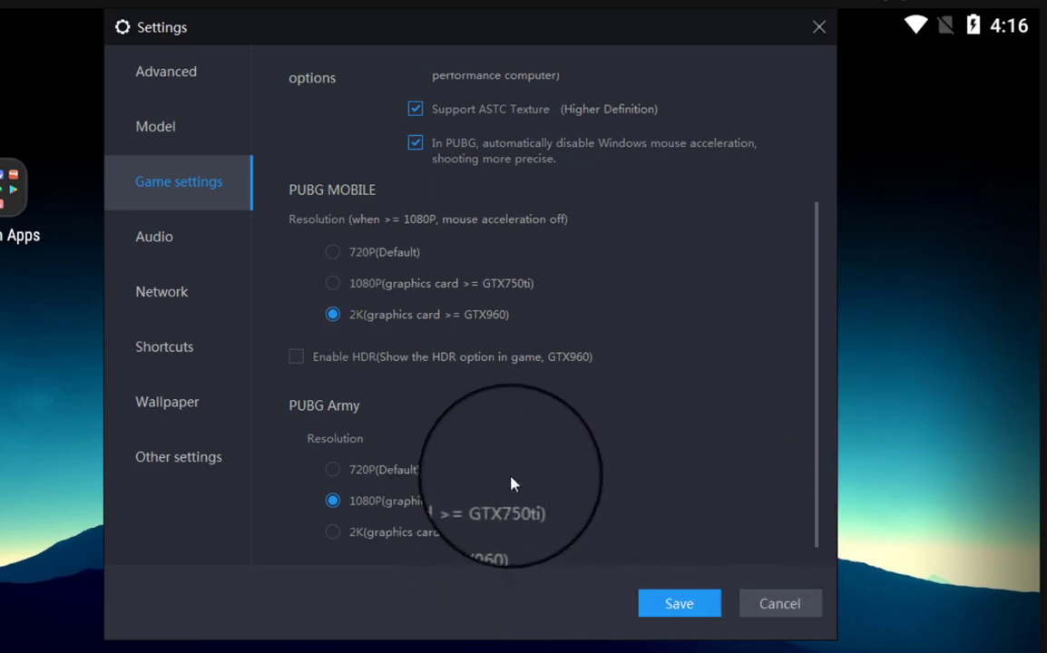
mouse_move(454, 294)
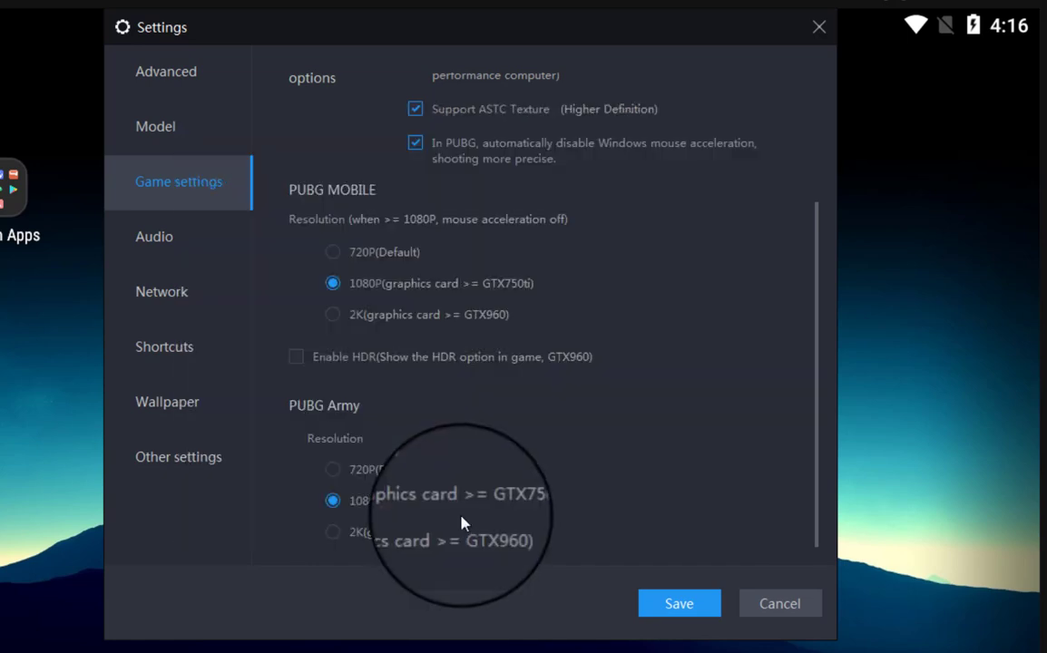
mouse_move(565, 349)
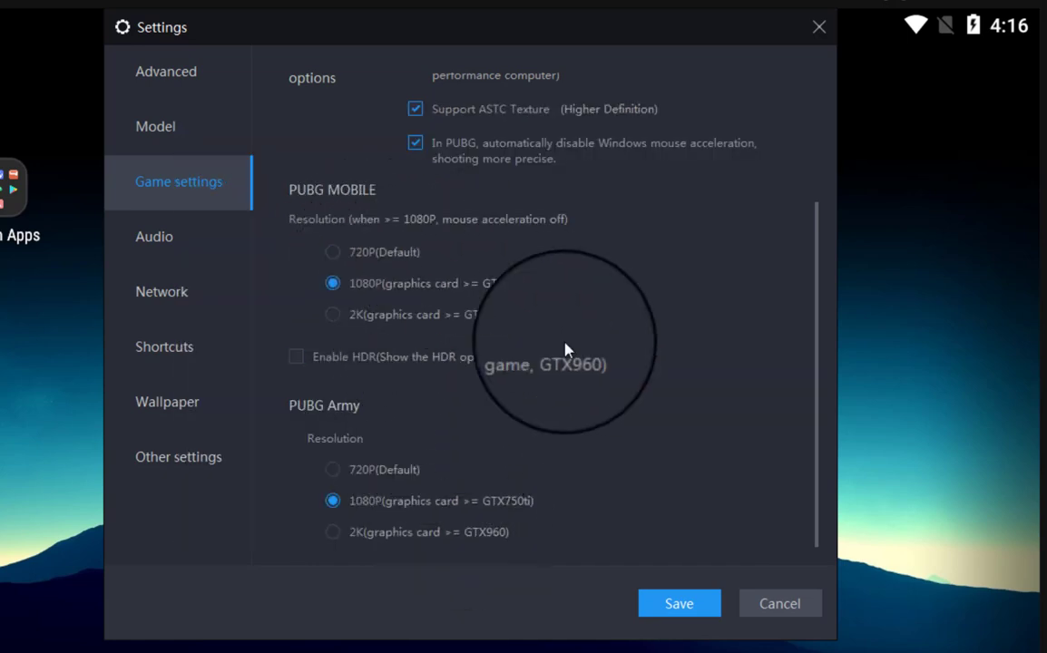
mouse_move(660, 341)
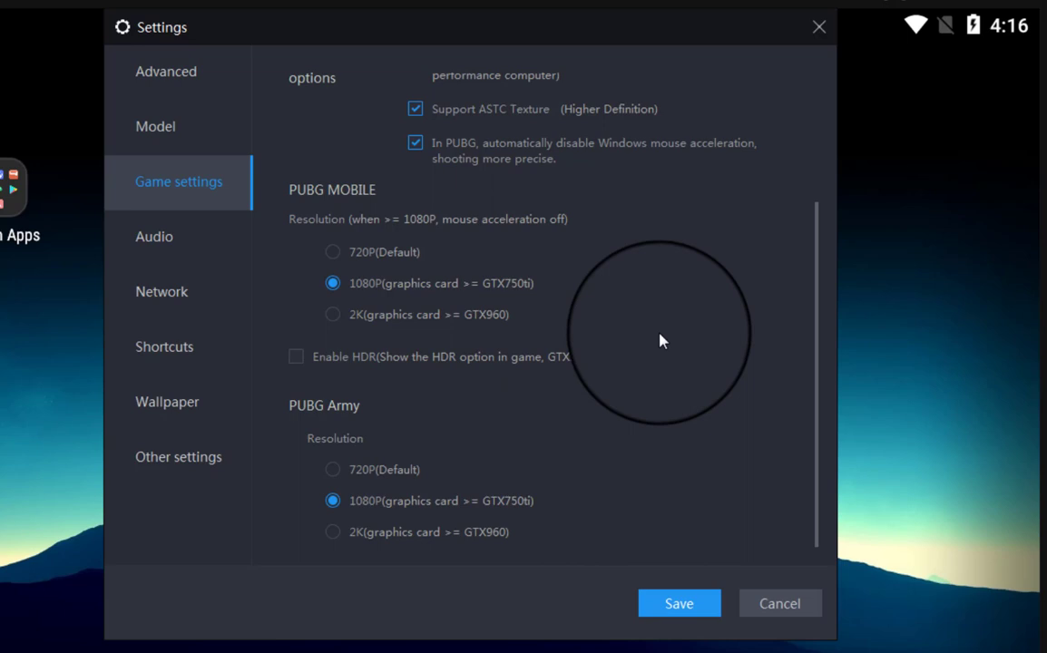
mouse_move(506, 332)
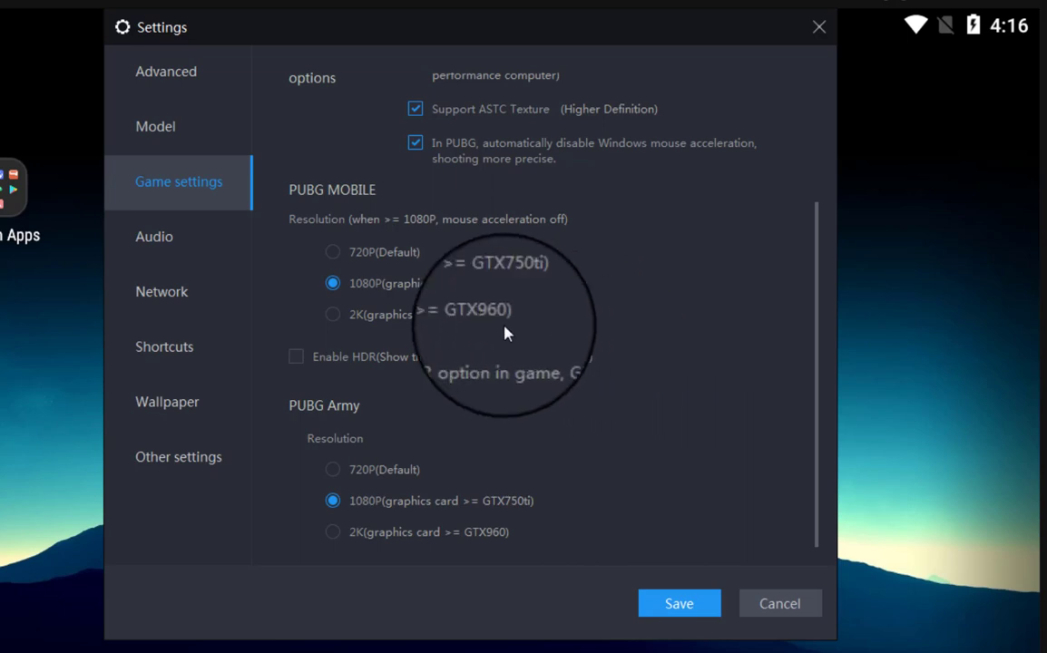
mouse_move(472, 333)
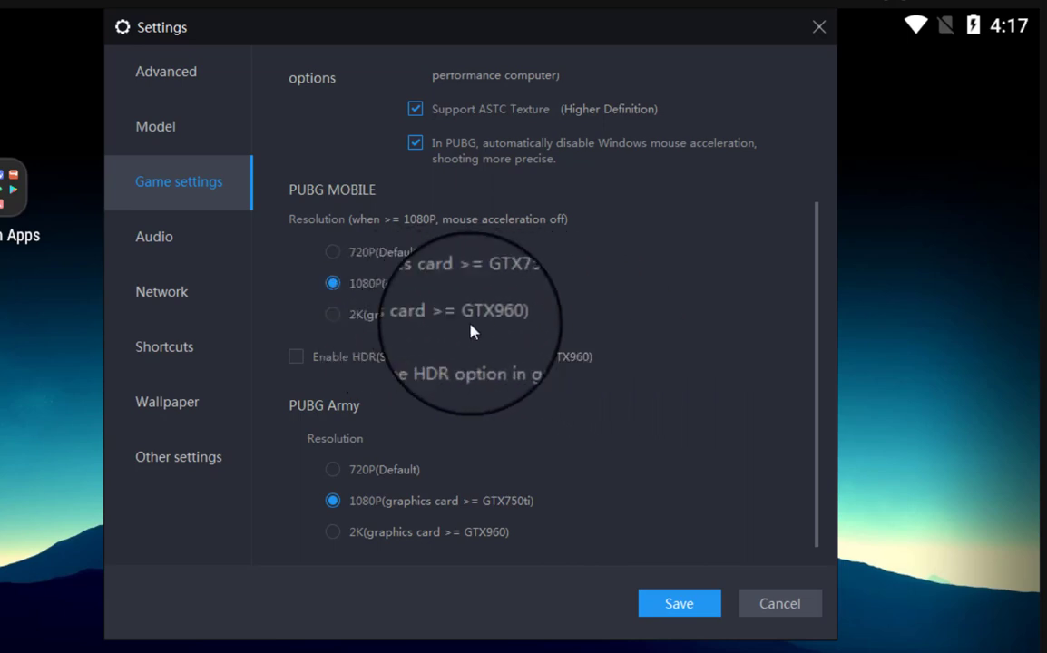
mouse_move(186, 406)
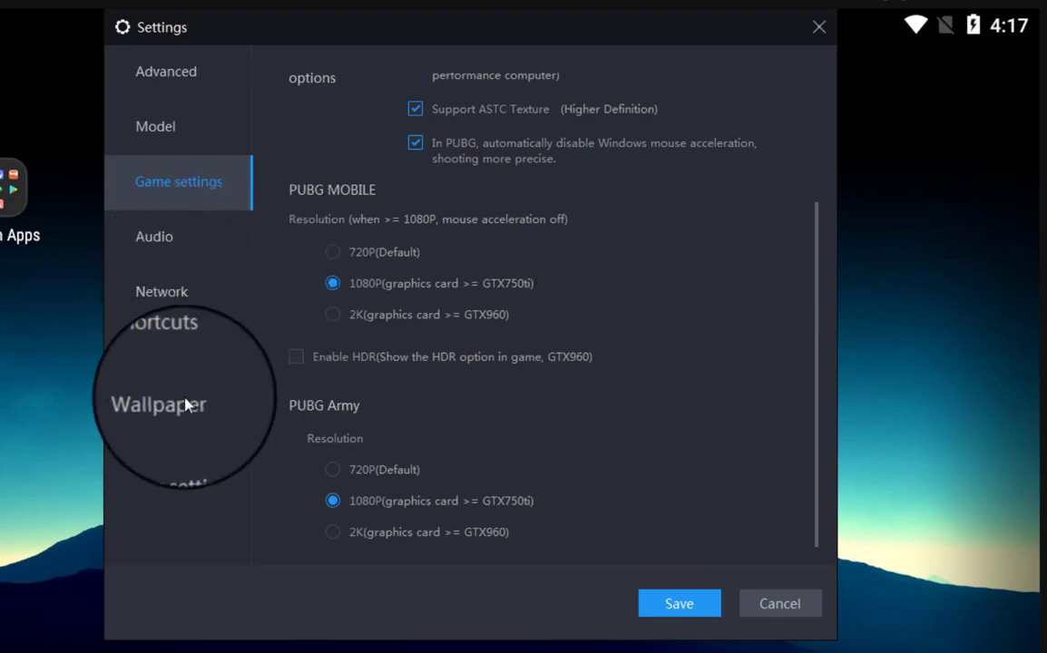
- Show the Wallpaper page with Default, Blue, Youthful vigor and local-picture options
click(157, 404)
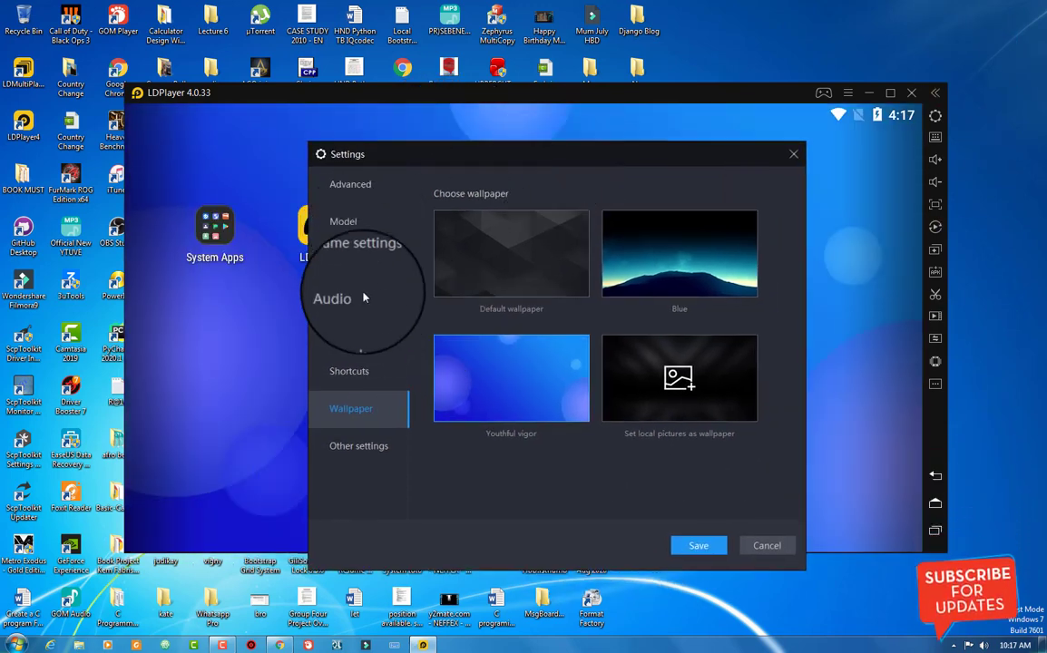
- Move from the game resolution settings to the Advanced settings page
click(359, 259)
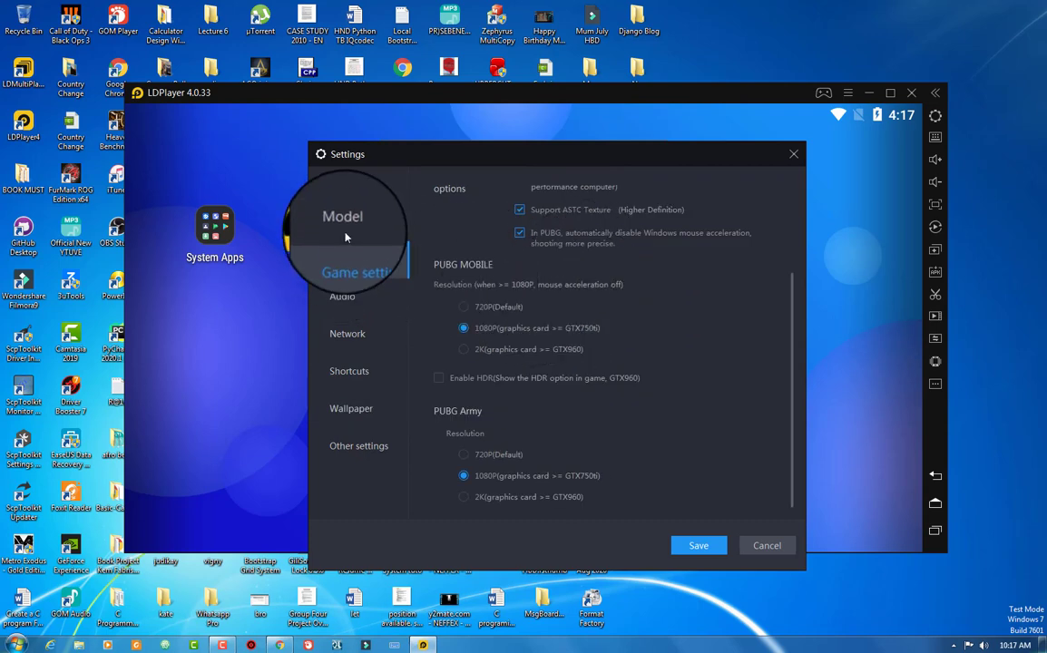
click(350, 184)
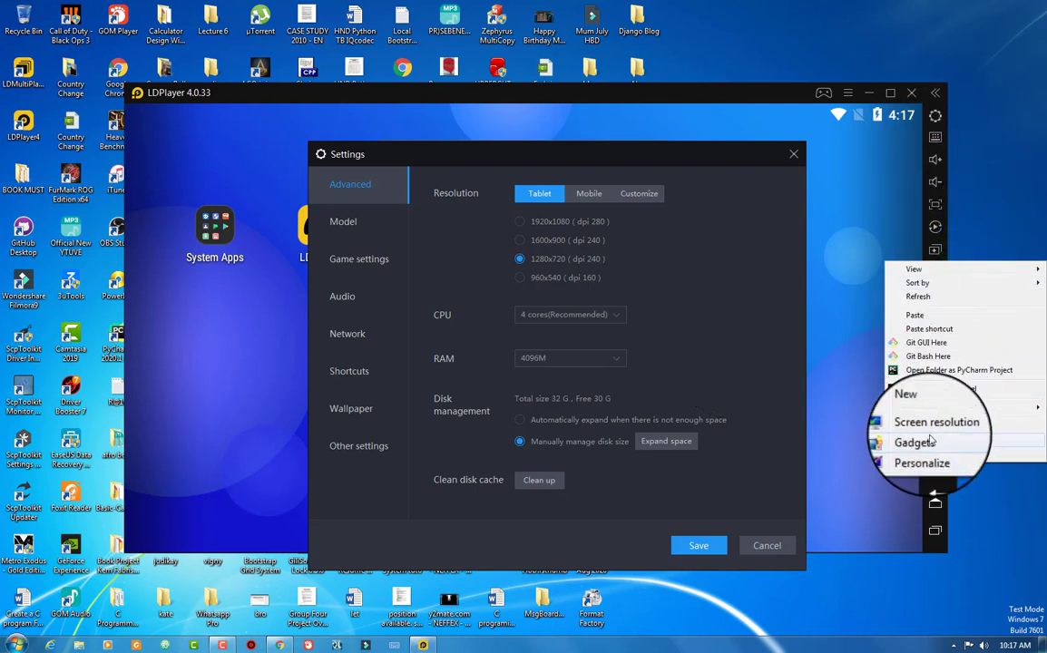
click(937, 422)
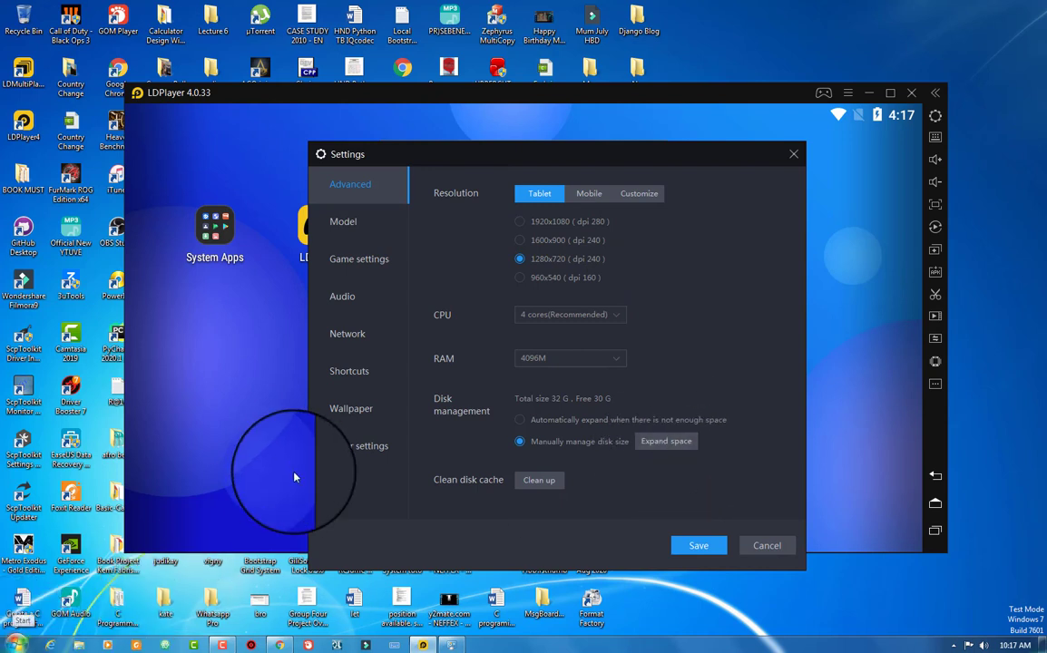
- Keep CPU at 4 cores, RAM at 4096M, and Tablet resolution 1280x720
click(570, 314)
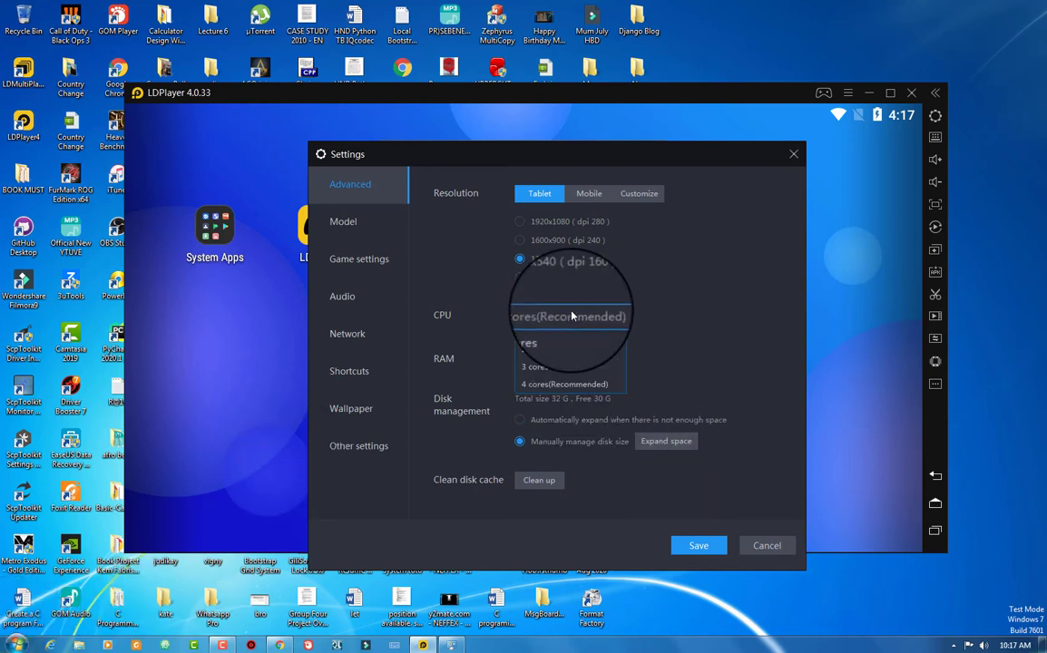
click(570, 357)
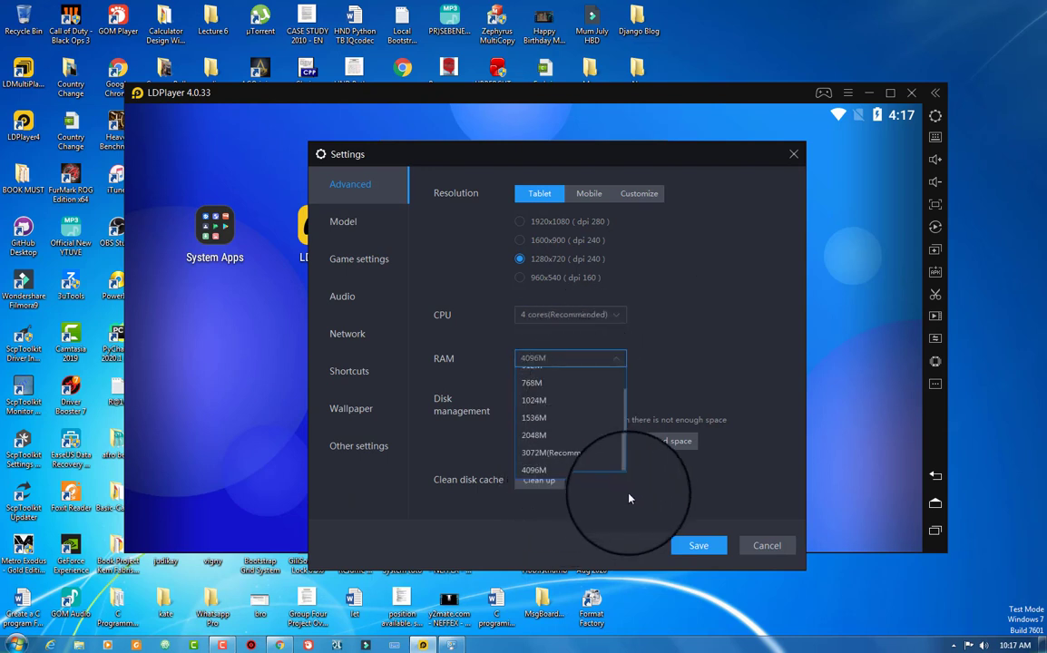
click(643, 192)
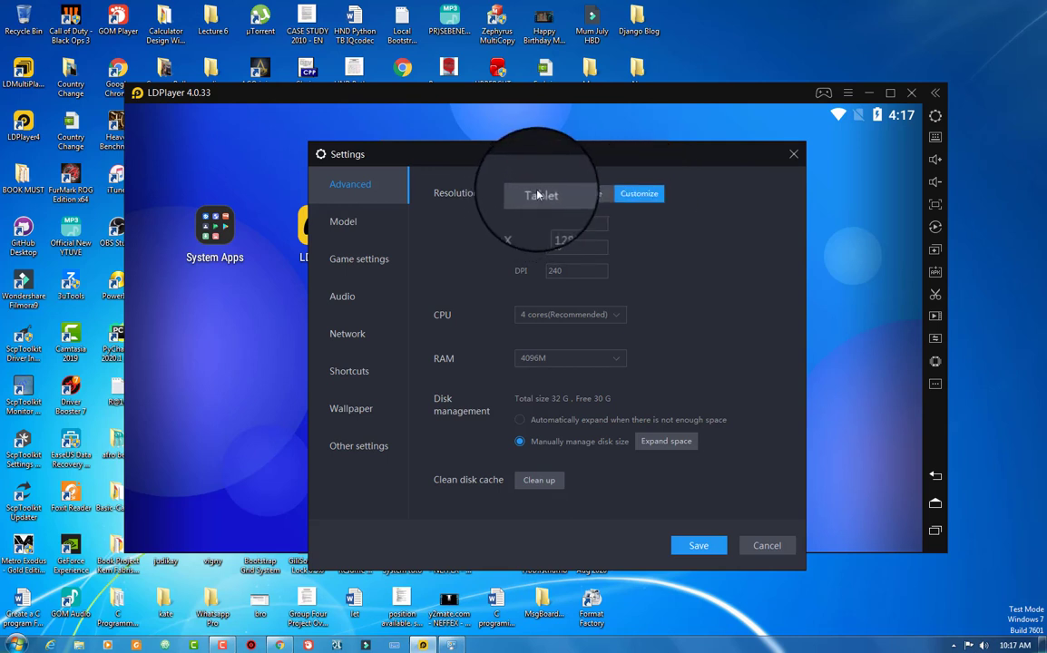
click(570, 315)
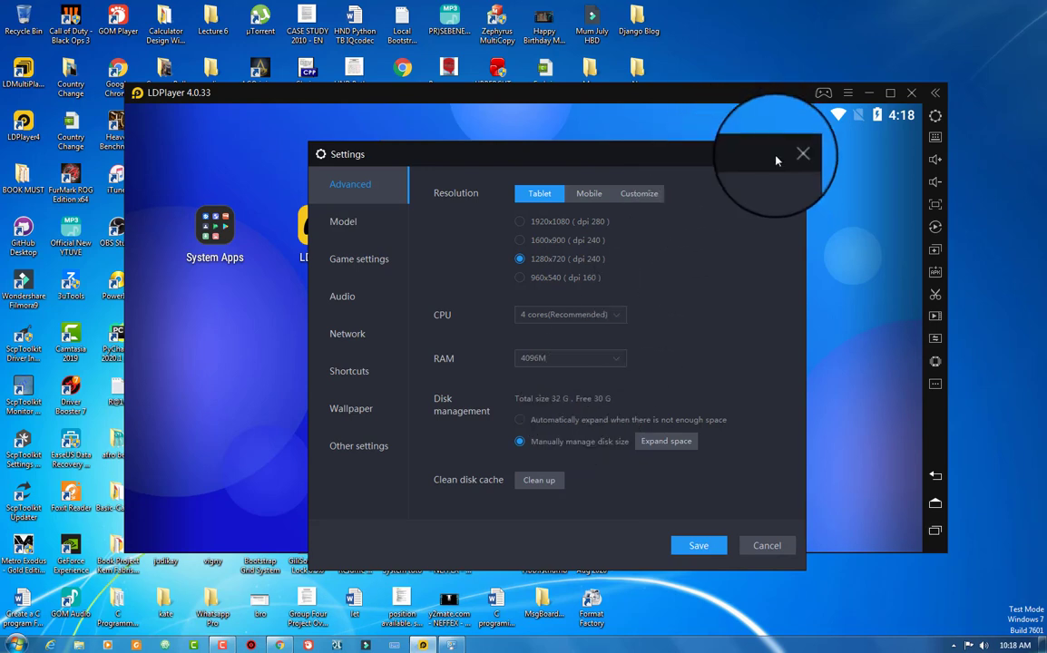
- Close the Settings dialog to return to the Android home screen
click(802, 153)
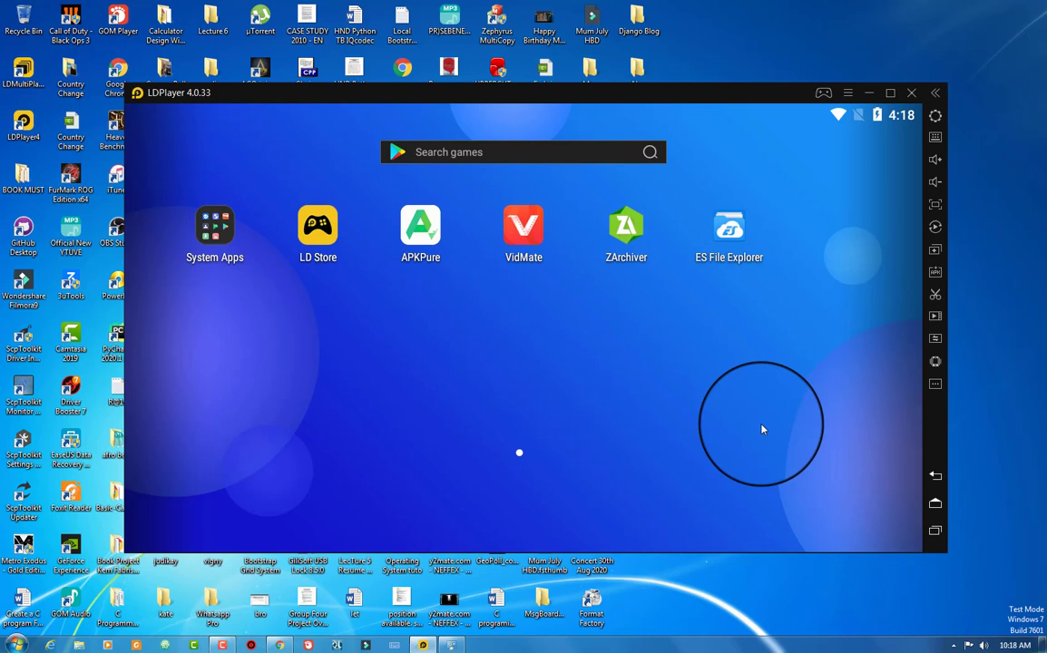
mouse_move(825, 104)
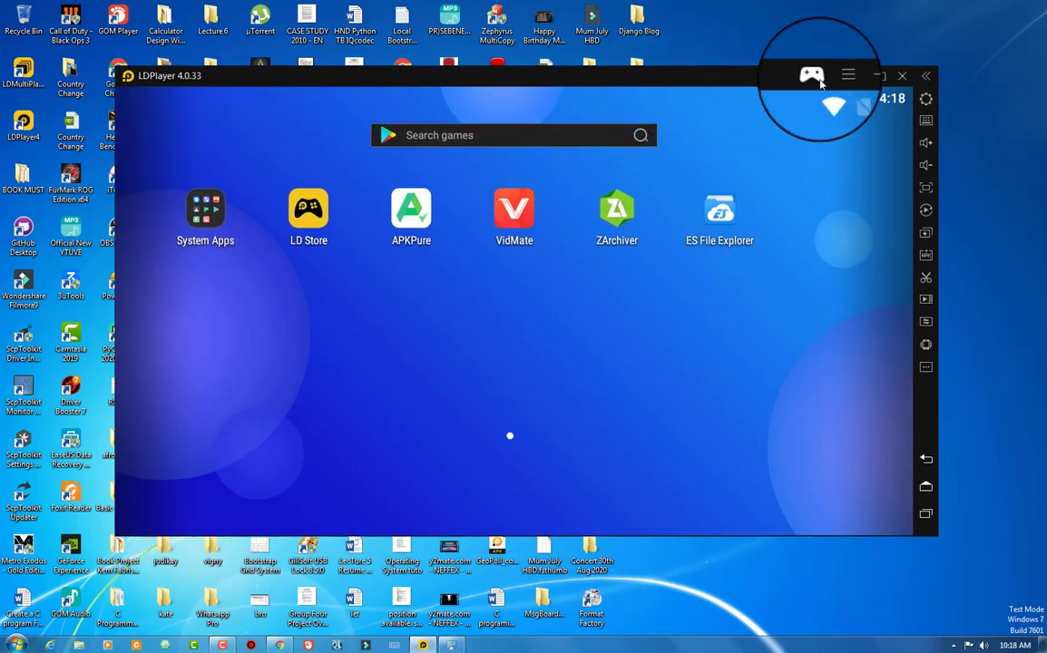
mouse_move(812, 75)
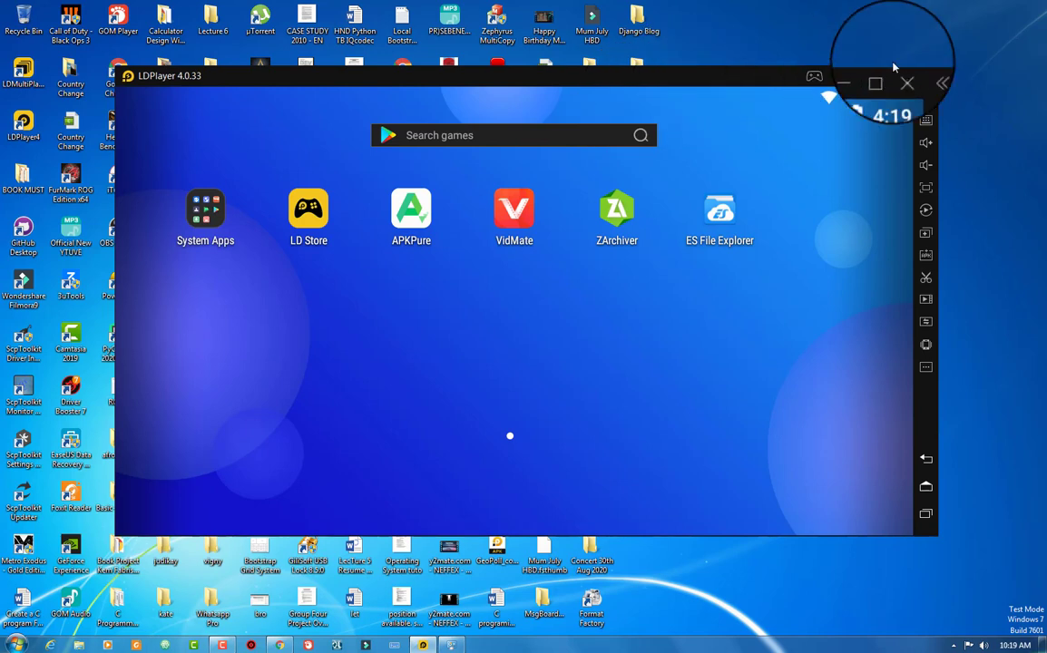
- Maximize the emulator and scroll ES File Explorer's storage and tool categories
click(875, 83)
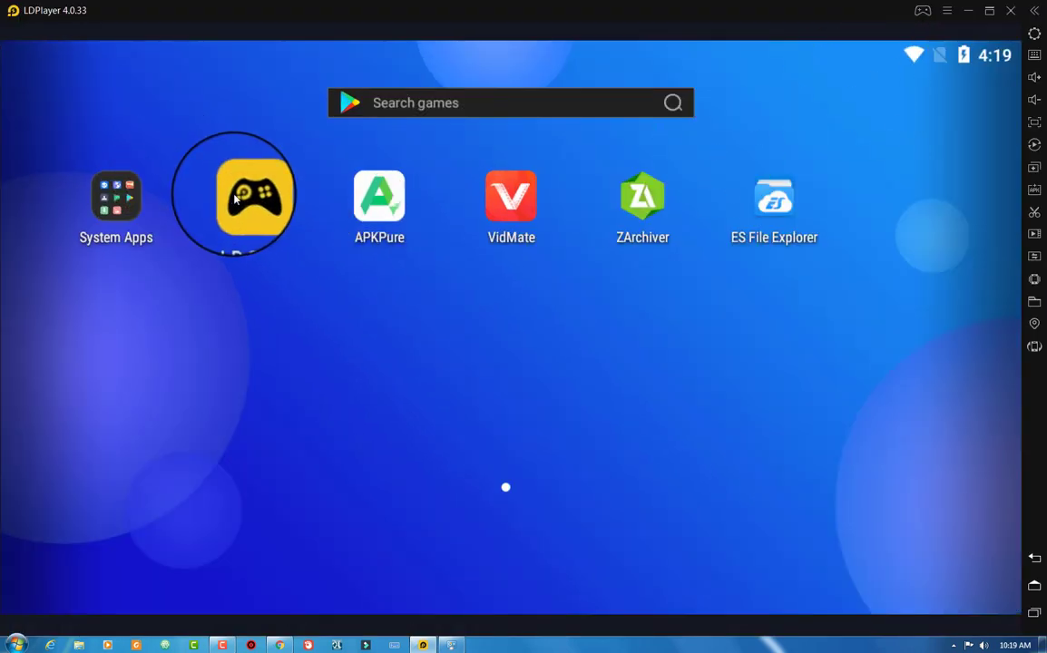
mouse_move(594, 213)
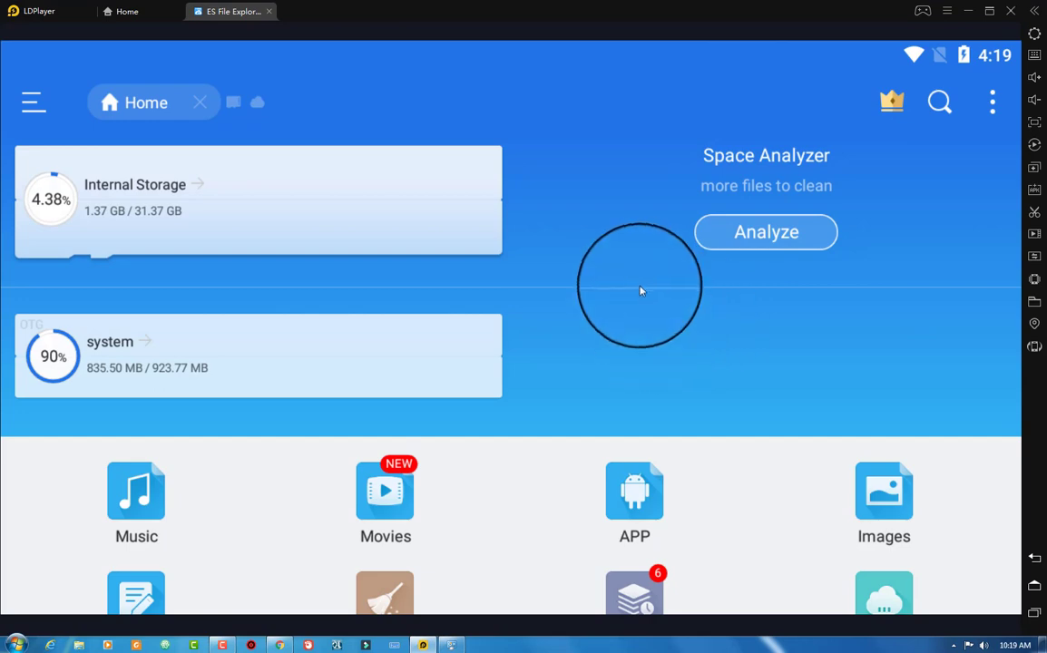
scroll(down, 3)
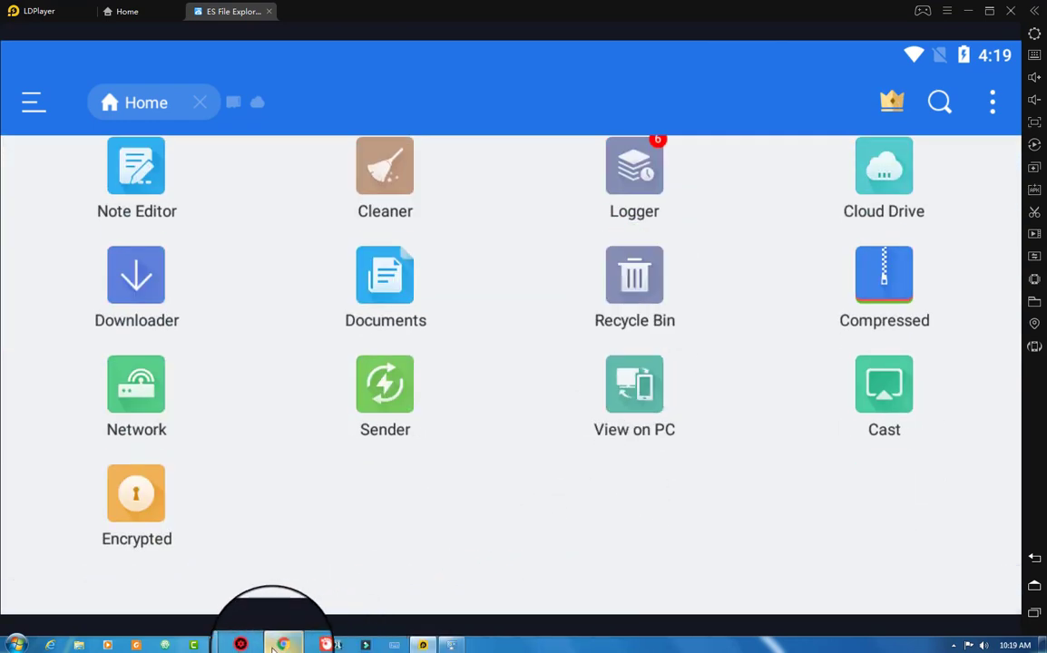
- Switch Chrome to the IQcodec YouTube channel home page and scroll its uploads
click(283, 645)
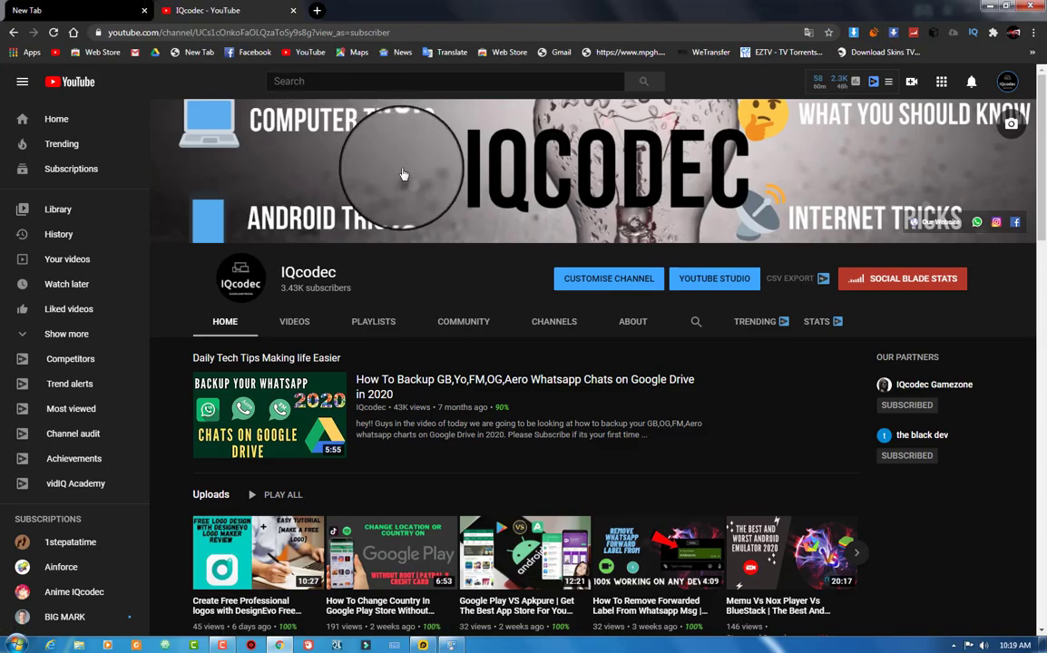
scroll(down, 3)
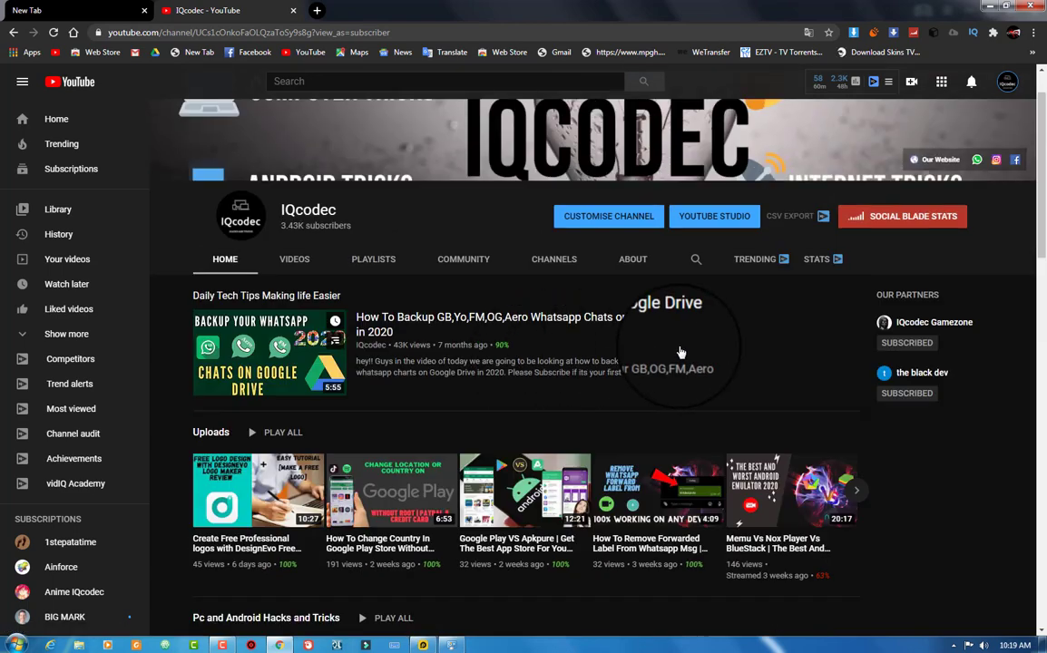
mouse_move(742, 418)
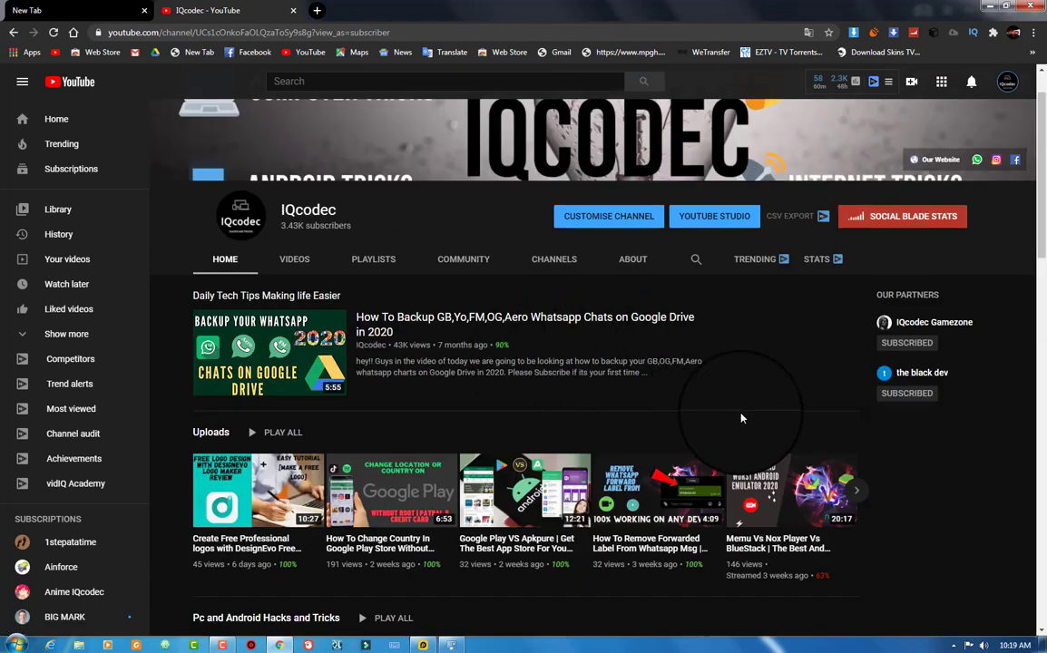